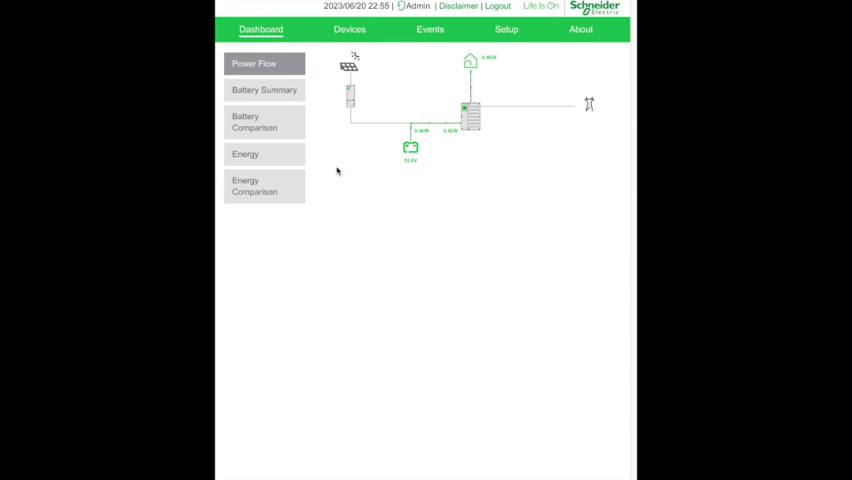
{"action": "mouse_move", "coordinate": [324, 94]}
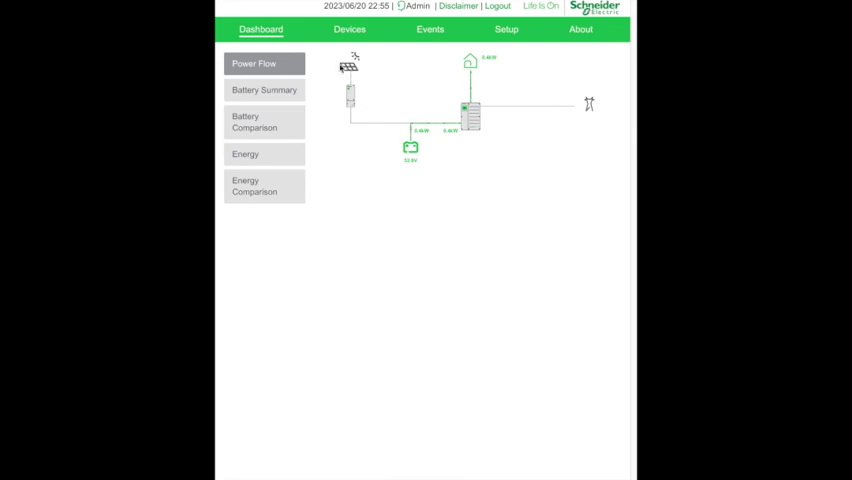
{"action": "mouse_move", "coordinate": [422, 156]}
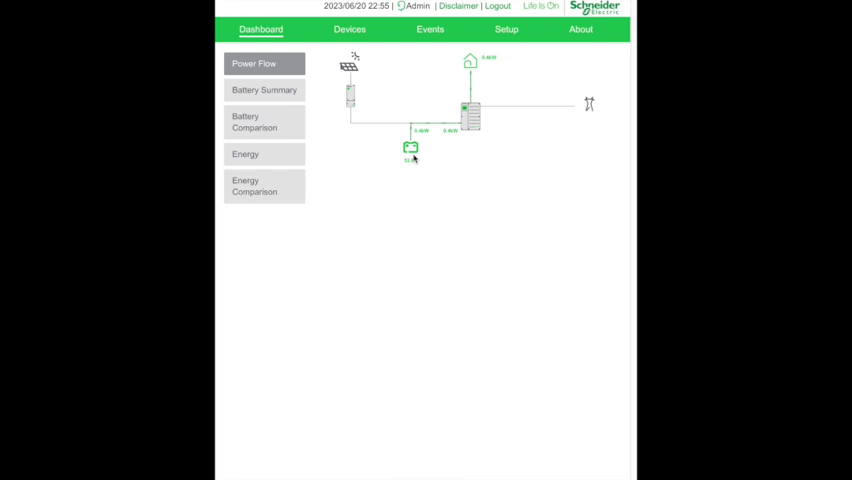
{"action": "mouse_move", "coordinate": [428, 160]}
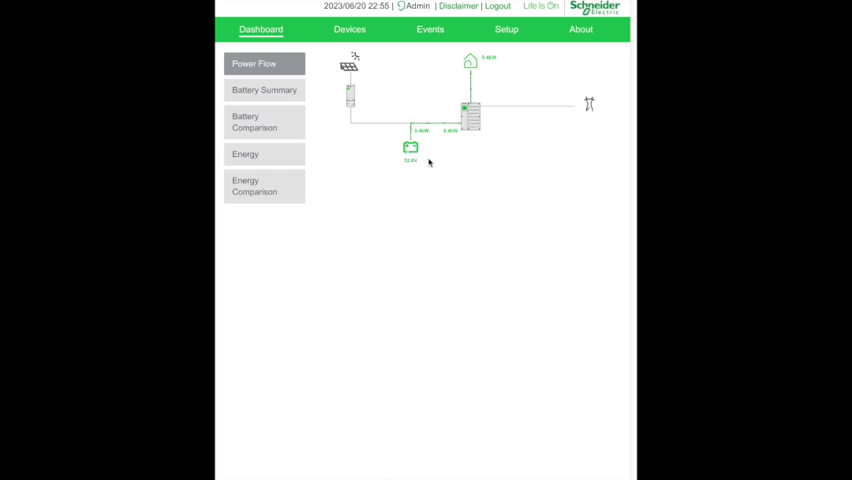
{"action": "mouse_move", "coordinate": [408, 168]}
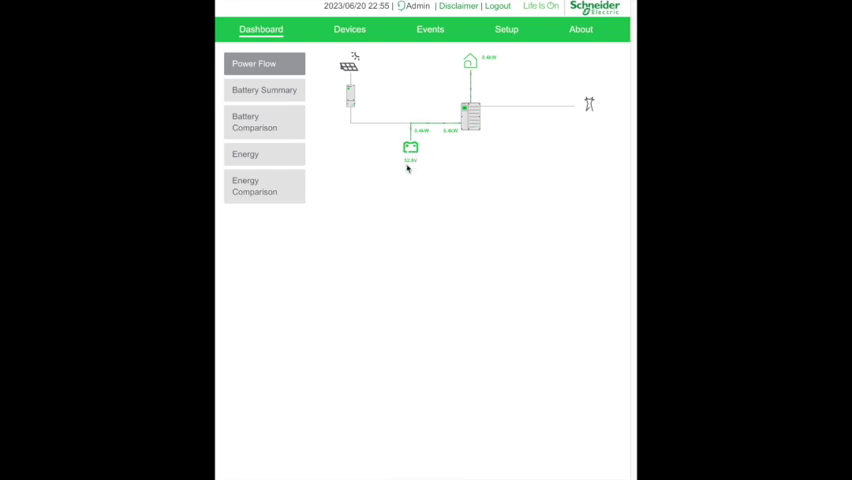
{"action": "mouse_move", "coordinate": [420, 144]}
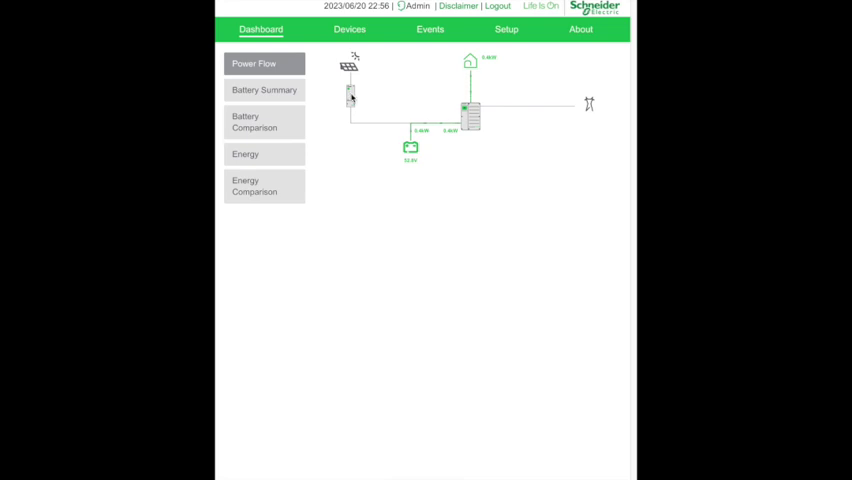
Step: Review the XW MPPT 100/600 status readings: not charging, operating, PV ~168 V, battery 21.3 °C
{"action": "left_click", "coordinate": [348, 28]}
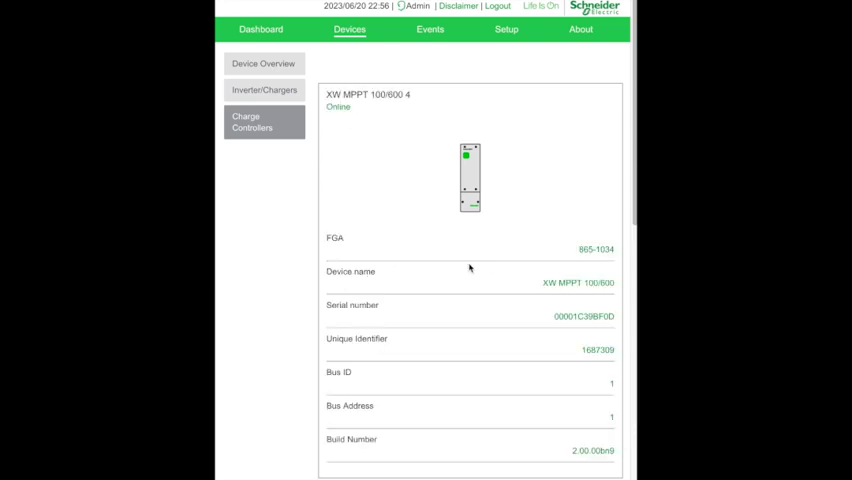
{"action": "scroll", "scroll_direction": "down", "scroll_amount": 3}
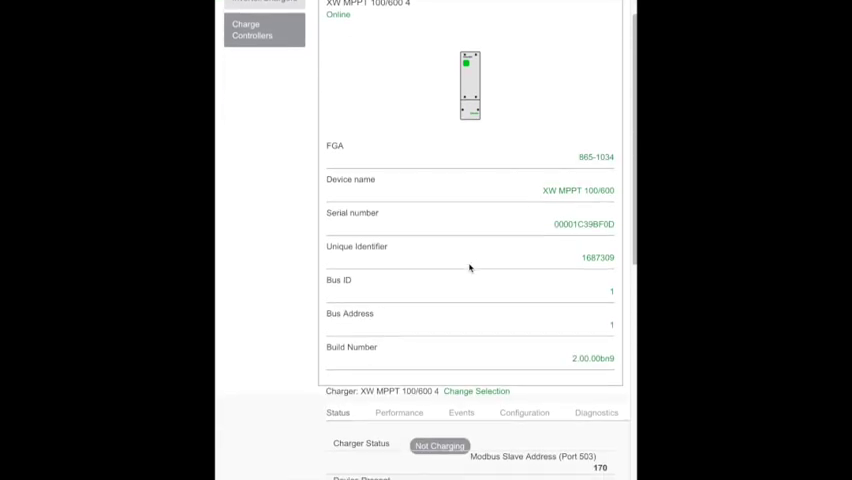
{"action": "scroll", "scroll_direction": "down", "scroll_amount": 3}
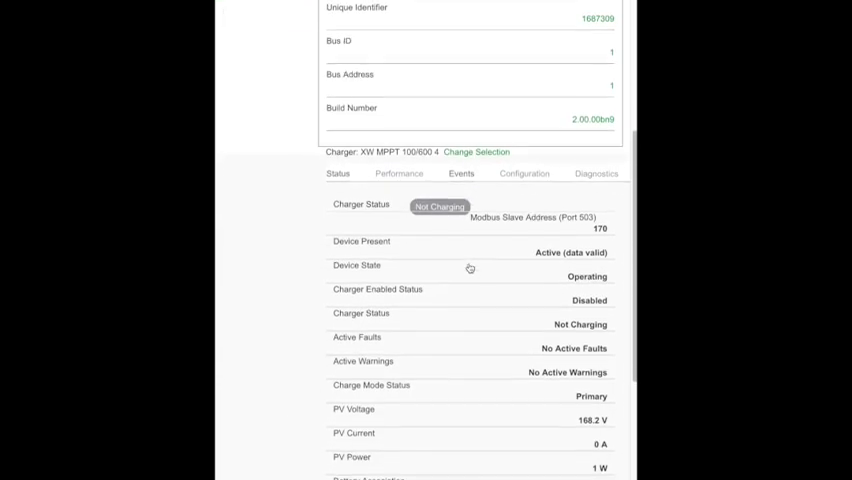
{"action": "scroll", "scroll_direction": "down", "scroll_amount": 3}
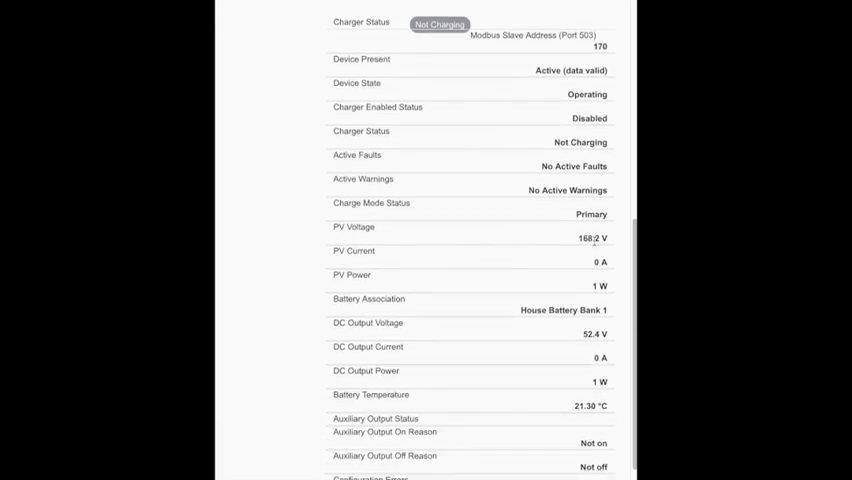
{"action": "scroll", "scroll_direction": "down", "scroll_amount": 3}
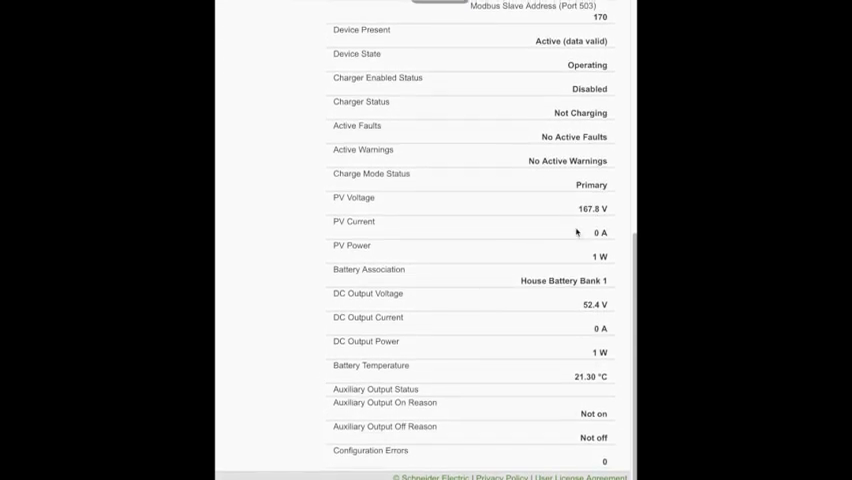
{"action": "mouse_move", "coordinate": [612, 220]}
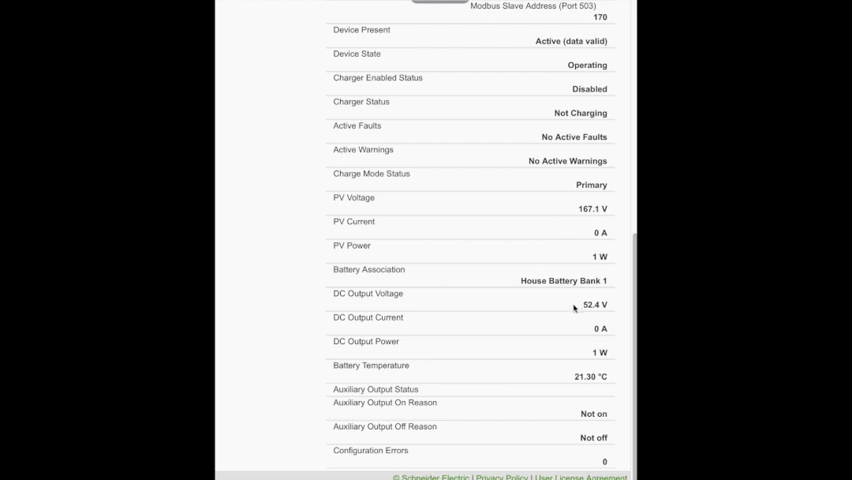
{"action": "mouse_move", "coordinate": [502, 358]}
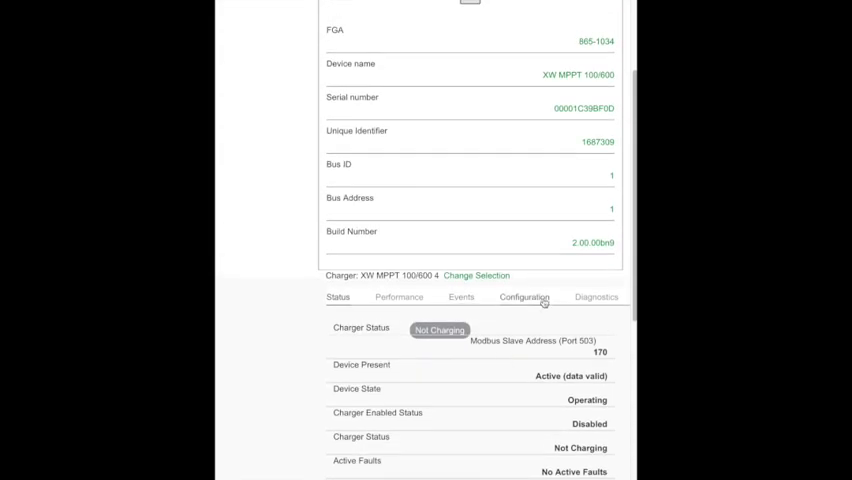
Step: Show the charge controller's Performance readings and energy chart
{"action": "left_click", "coordinate": [400, 296]}
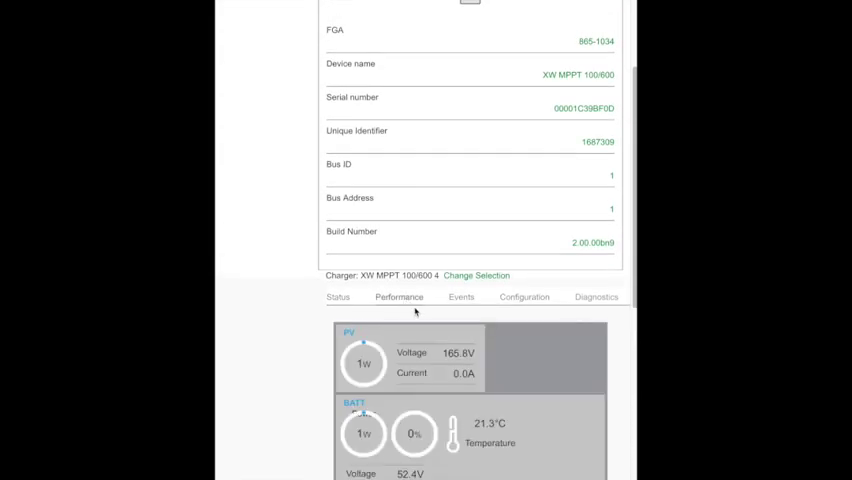
{"action": "scroll", "scroll_direction": "down", "scroll_amount": 3}
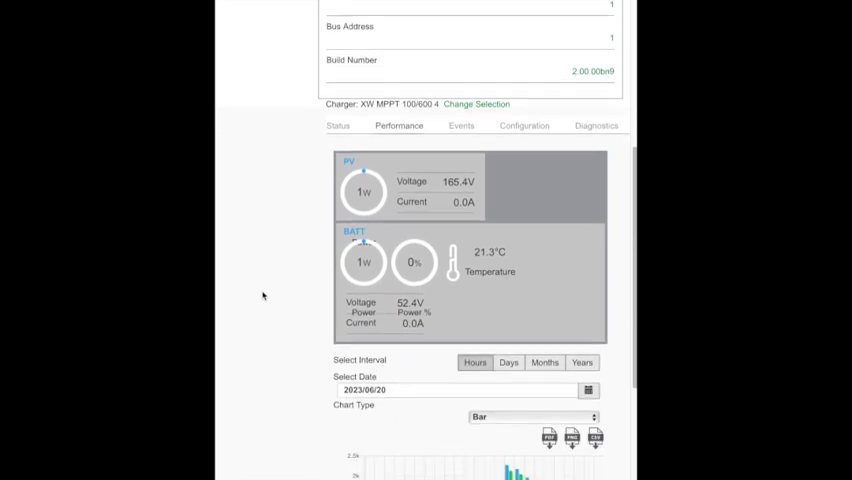
{"action": "scroll", "scroll_direction": "down", "scroll_amount": 3}
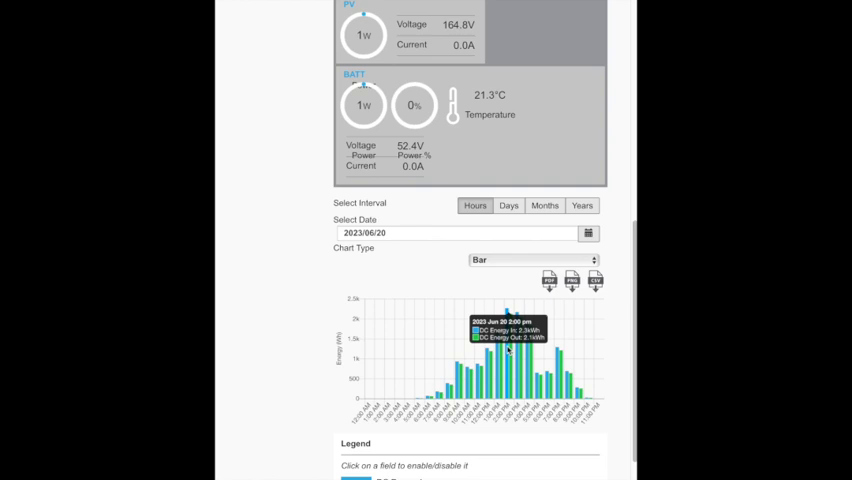
{"action": "mouse_move", "coordinate": [528, 350]}
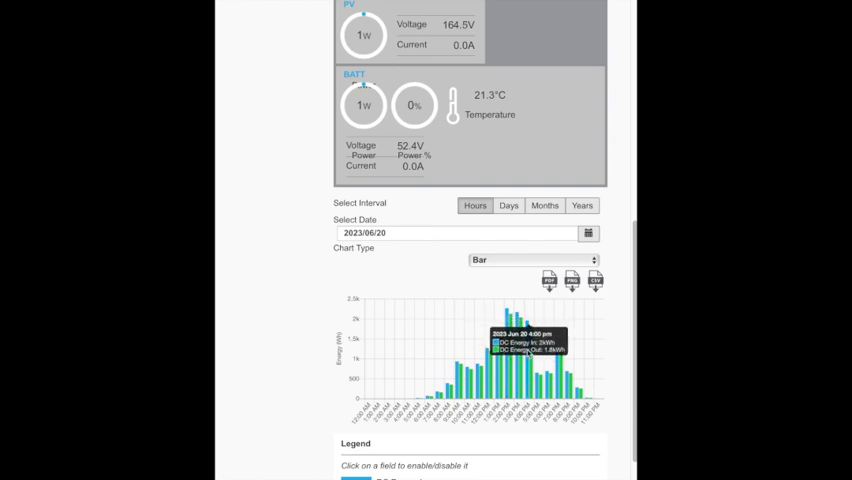
{"action": "scroll", "scroll_direction": "down", "scroll_amount": 3}
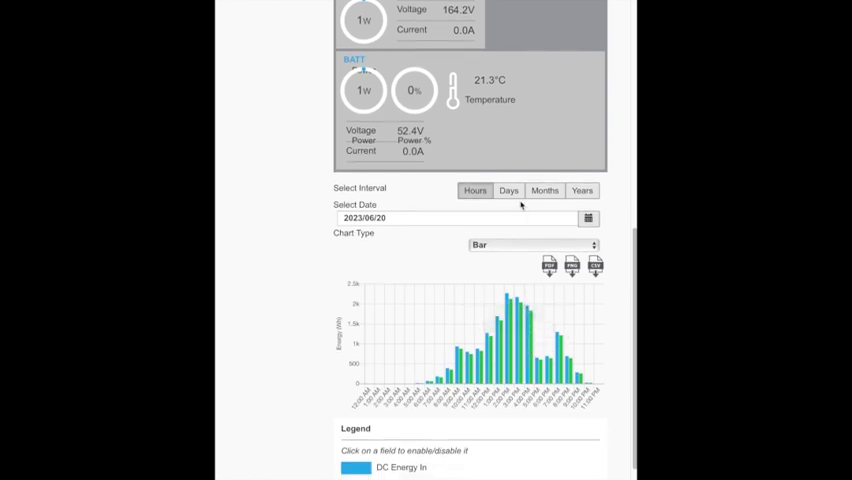
Step: View the energy chart by day, then by month for 2023, with DC Energy Out hidden
{"action": "left_click", "coordinate": [508, 190]}
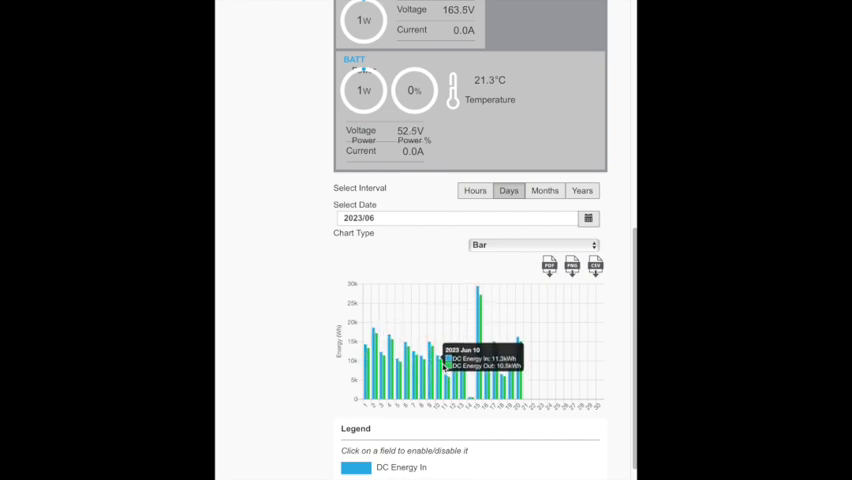
{"action": "mouse_move", "coordinate": [476, 376]}
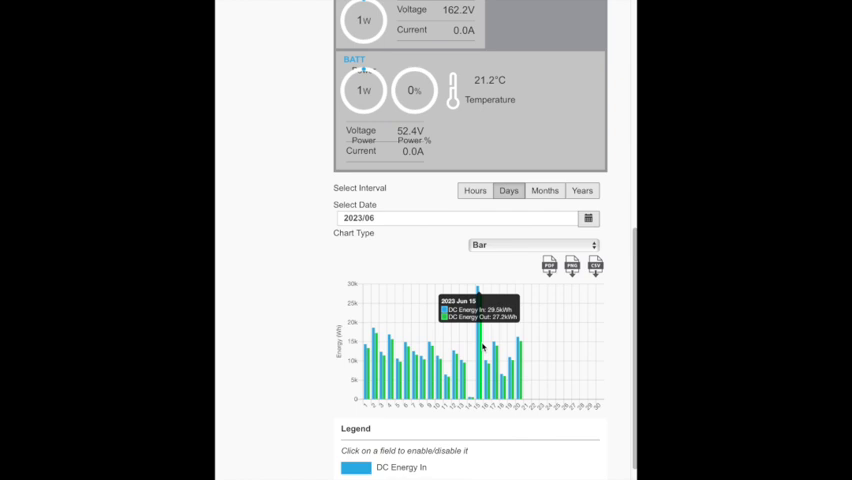
{"action": "mouse_move", "coordinate": [544, 244]}
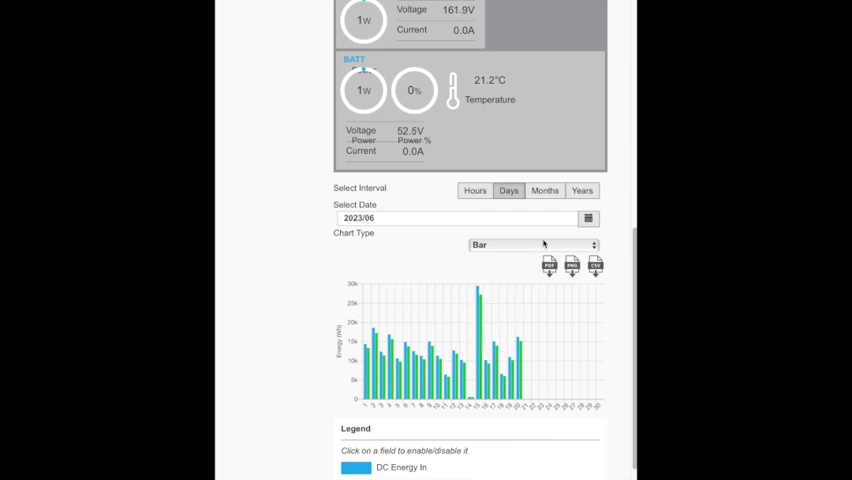
{"action": "left_click", "coordinate": [544, 190]}
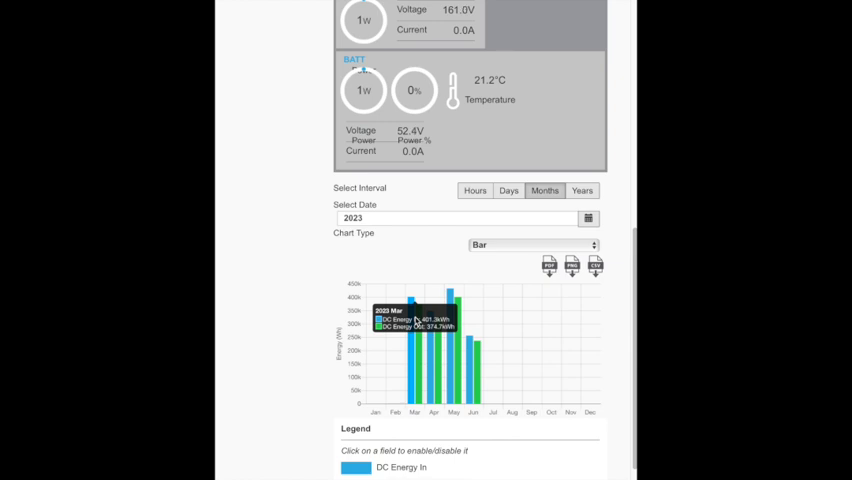
{"action": "scroll", "scroll_direction": "down", "scroll_amount": 3}
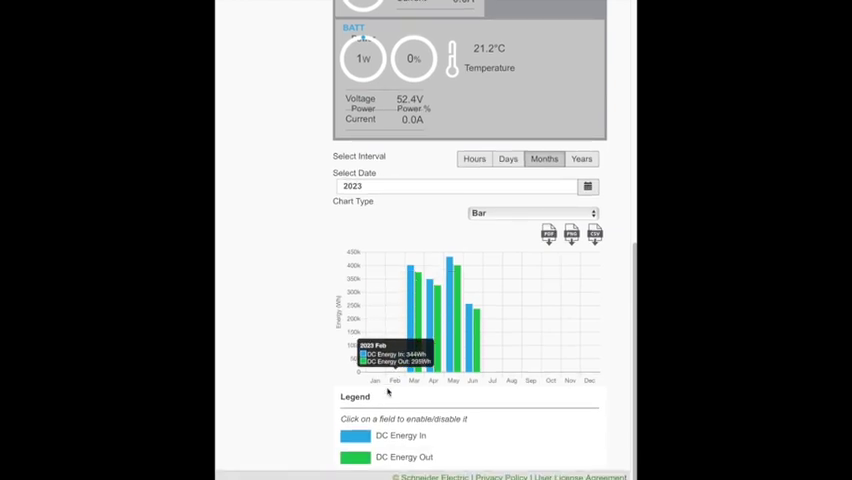
{"action": "left_click", "coordinate": [404, 456]}
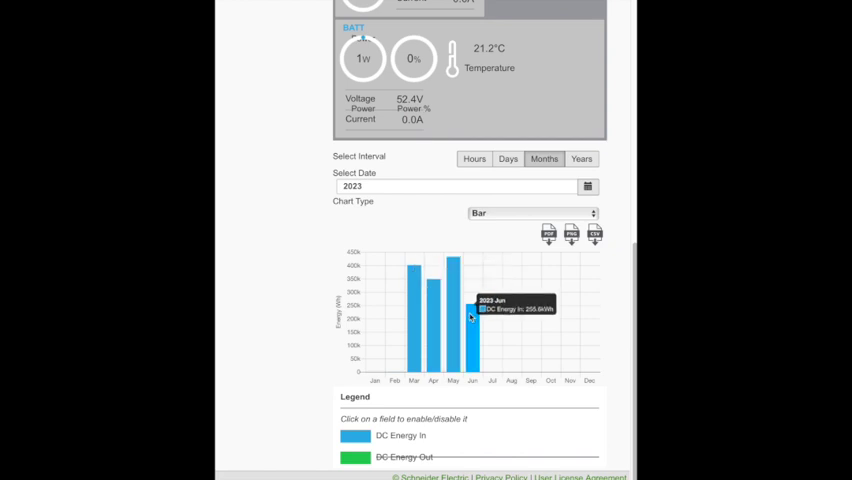
{"action": "mouse_move", "coordinate": [540, 202]}
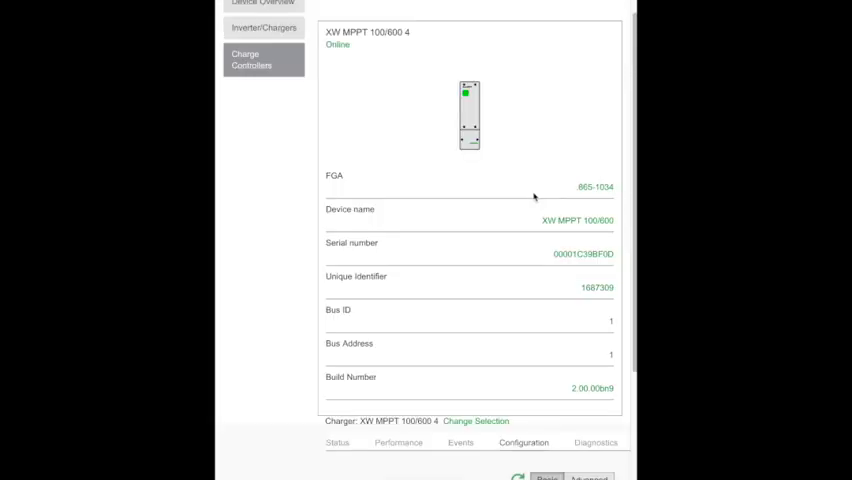
Step: Show the charge controller's full Advanced set of configuration sections
{"action": "scroll", "scroll_direction": "down", "scroll_amount": 3}
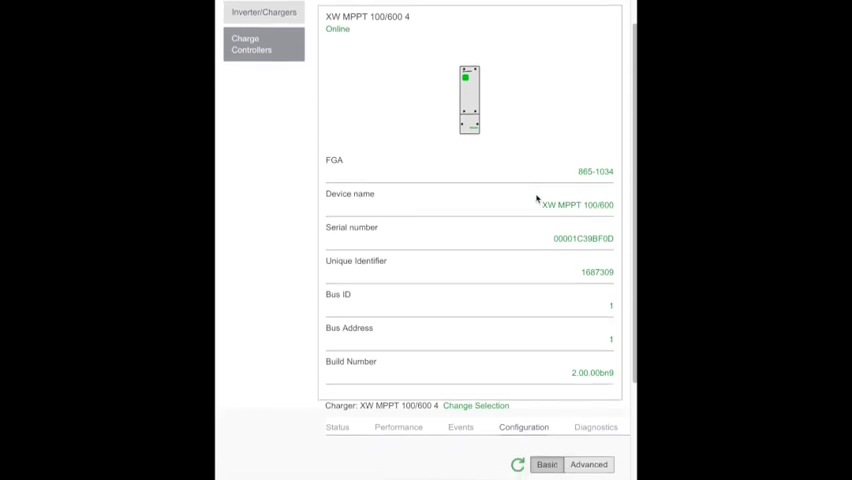
{"action": "scroll", "scroll_direction": "down", "scroll_amount": 3}
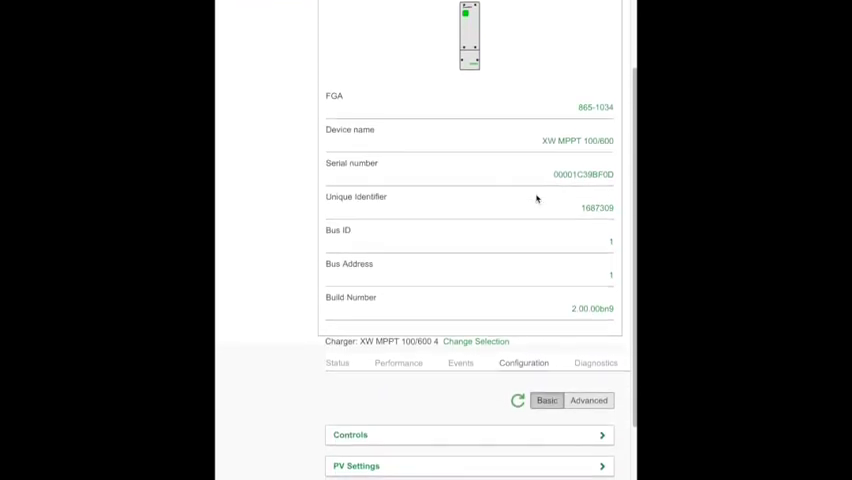
{"action": "scroll", "scroll_direction": "down", "scroll_amount": 3}
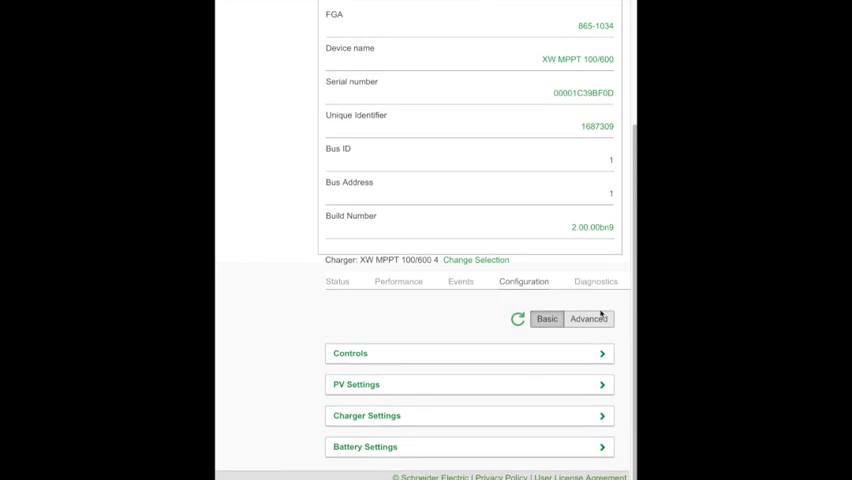
{"action": "left_click", "coordinate": [588, 320]}
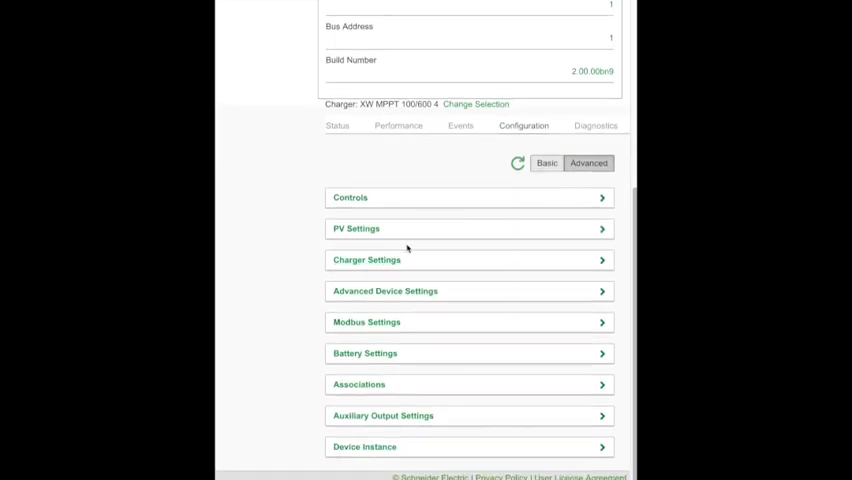
Step: Expand Charger Settings and review voltage set points, charge cycle and charge rate
{"action": "left_click", "coordinate": [368, 260]}
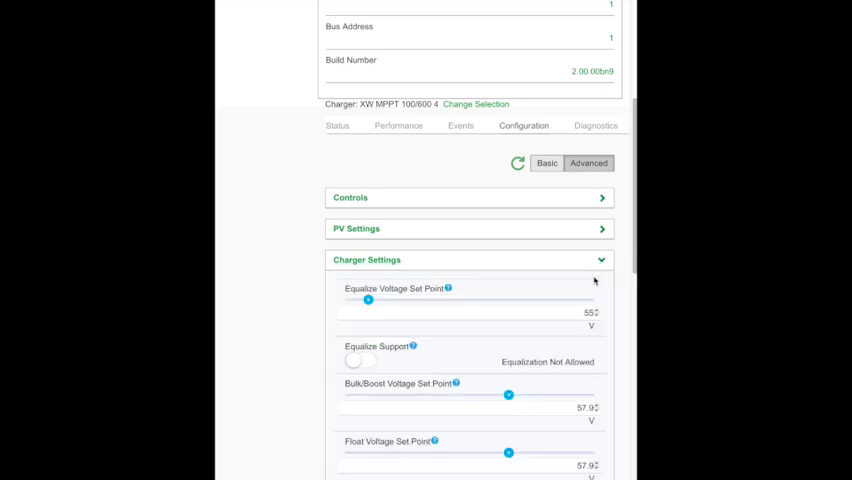
{"action": "scroll", "scroll_direction": "down", "scroll_amount": 3}
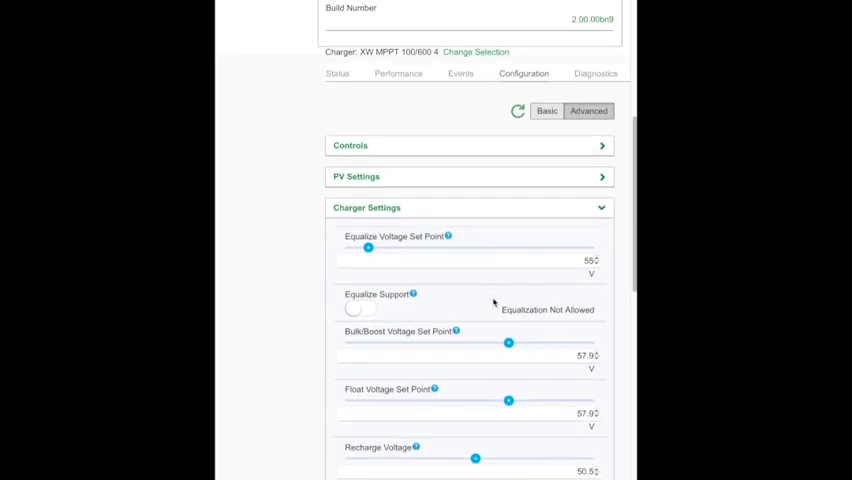
{"action": "scroll", "scroll_direction": "down", "scroll_amount": 3}
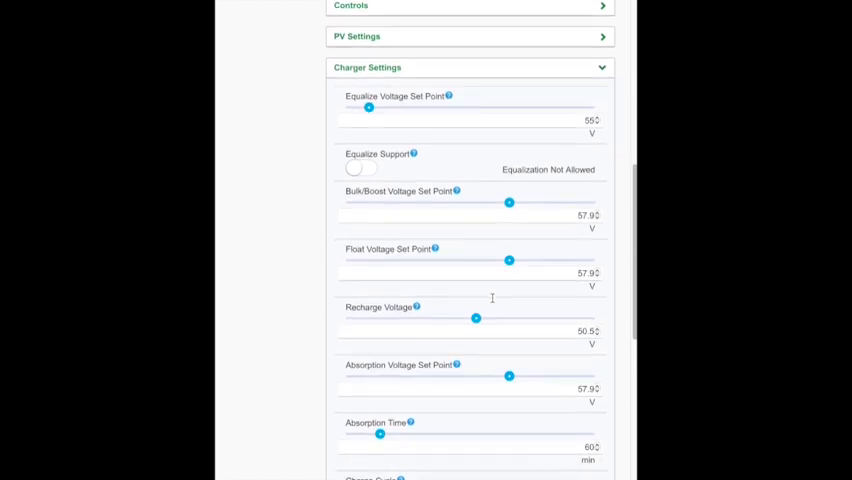
{"action": "scroll", "scroll_direction": "down", "scroll_amount": 3}
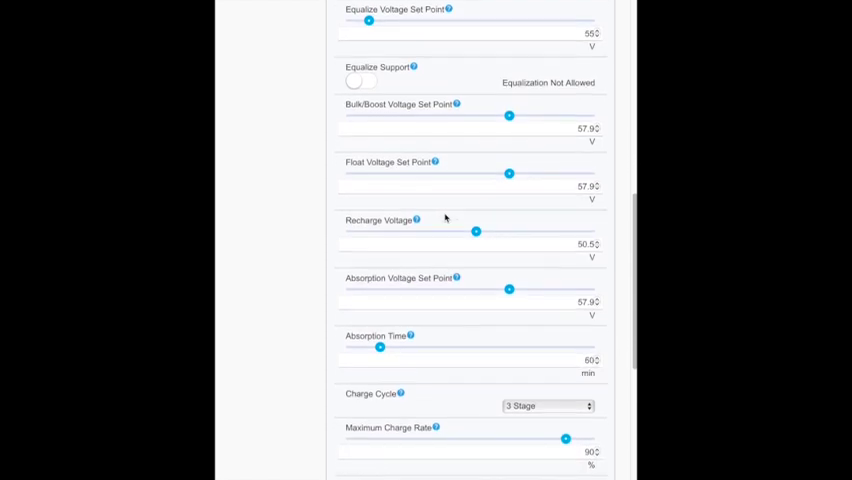
{"action": "scroll", "scroll_direction": "down", "scroll_amount": 3}
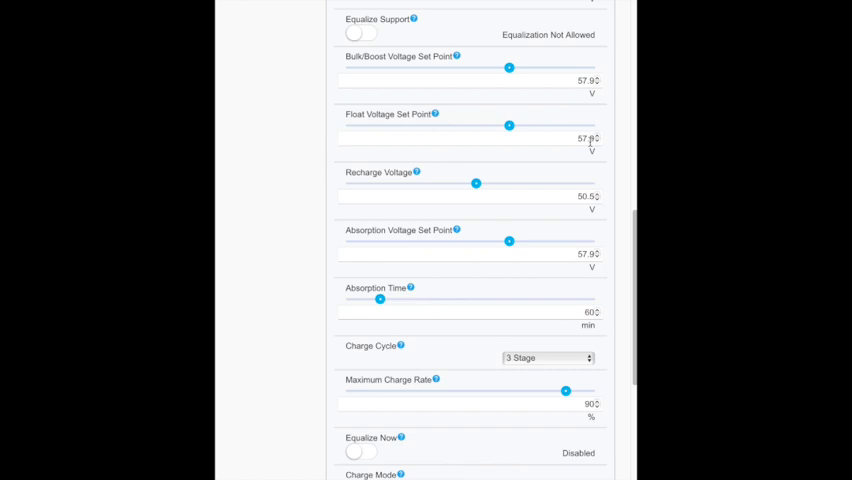
{"action": "scroll", "scroll_direction": "down", "scroll_amount": 3}
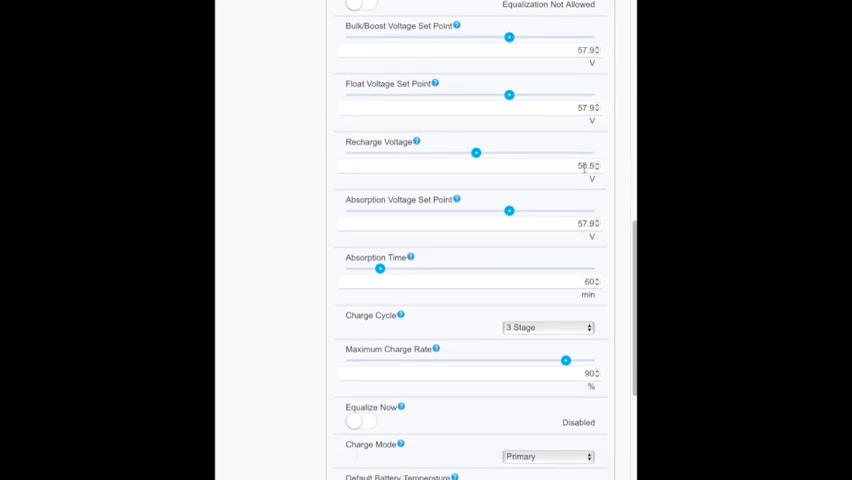
{"action": "scroll", "scroll_direction": "down", "scroll_amount": 3}
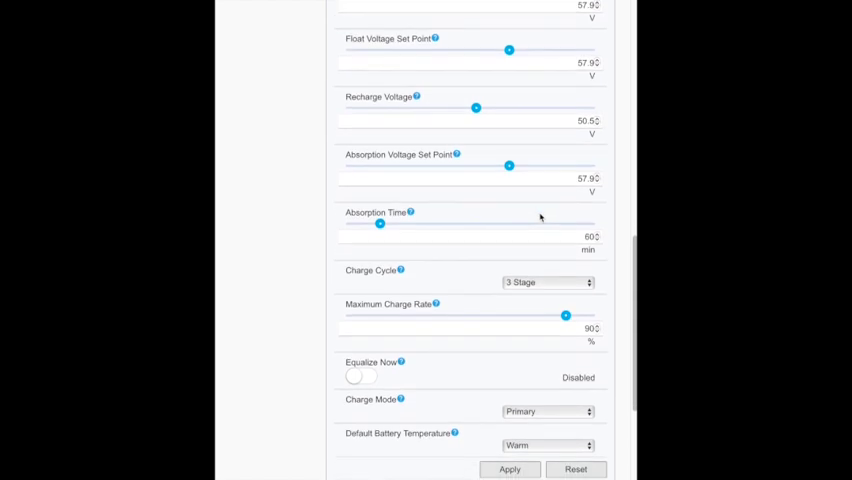
{"action": "scroll", "scroll_direction": "down", "scroll_amount": 3}
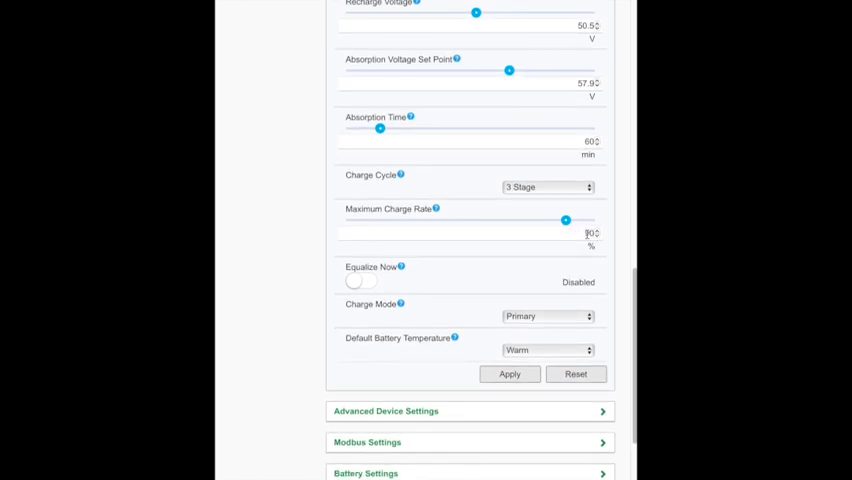
Step: Review the remaining charger settings and the further settings sections below
{"action": "left_click", "coordinate": [578, 232]}
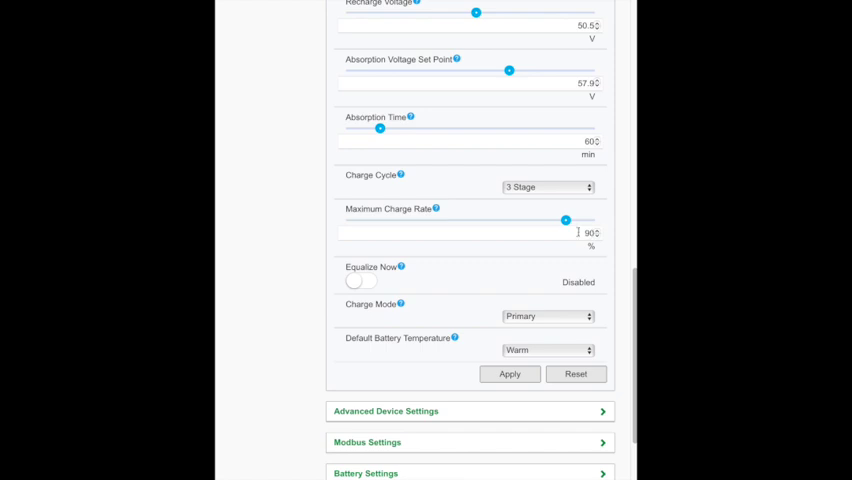
{"action": "mouse_move", "coordinate": [518, 240]}
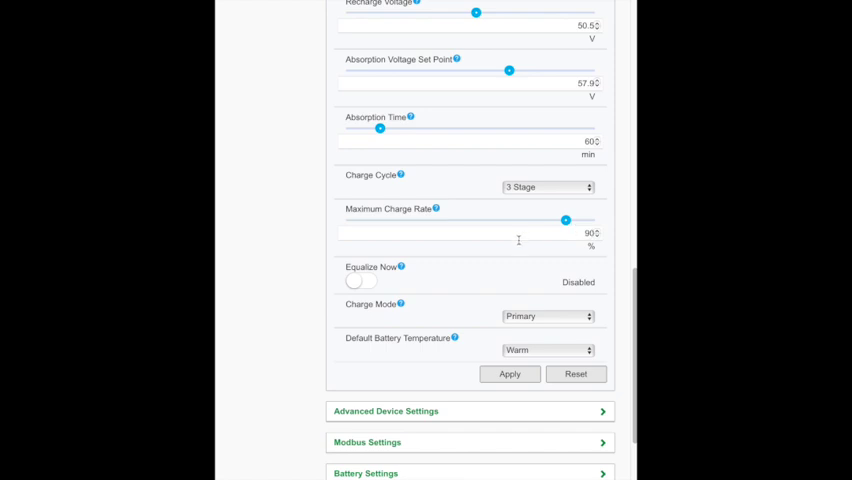
{"action": "scroll", "scroll_direction": "down", "scroll_amount": 3}
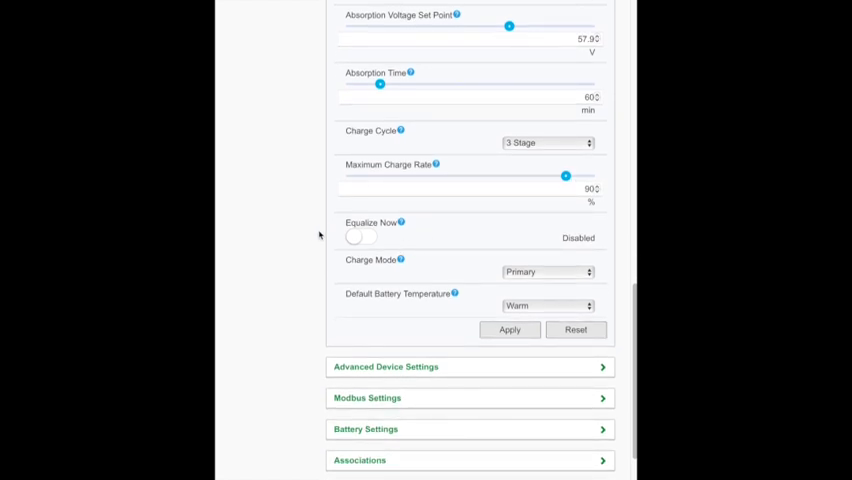
{"action": "mouse_move", "coordinate": [446, 264]}
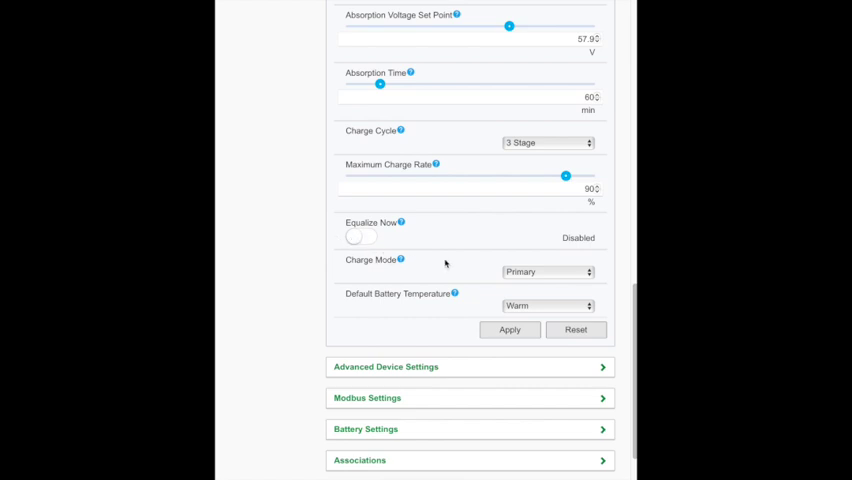
{"action": "scroll", "scroll_direction": "down", "scroll_amount": 3}
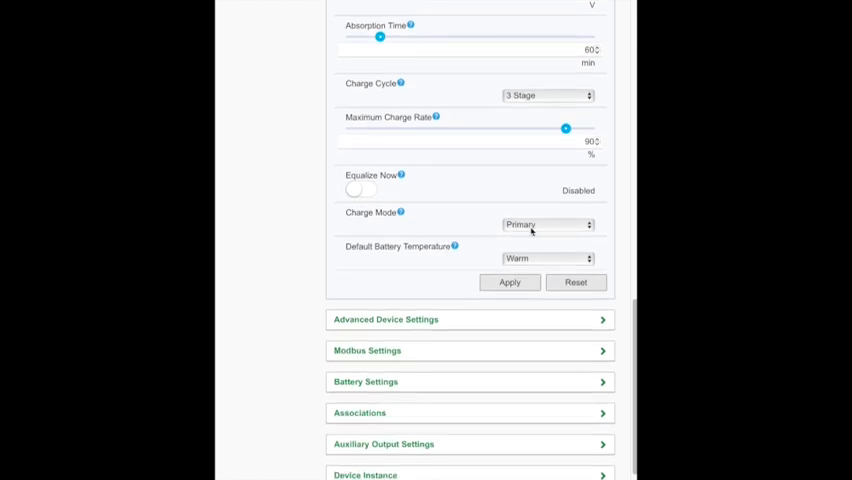
{"action": "scroll", "scroll_direction": "down", "scroll_amount": 3}
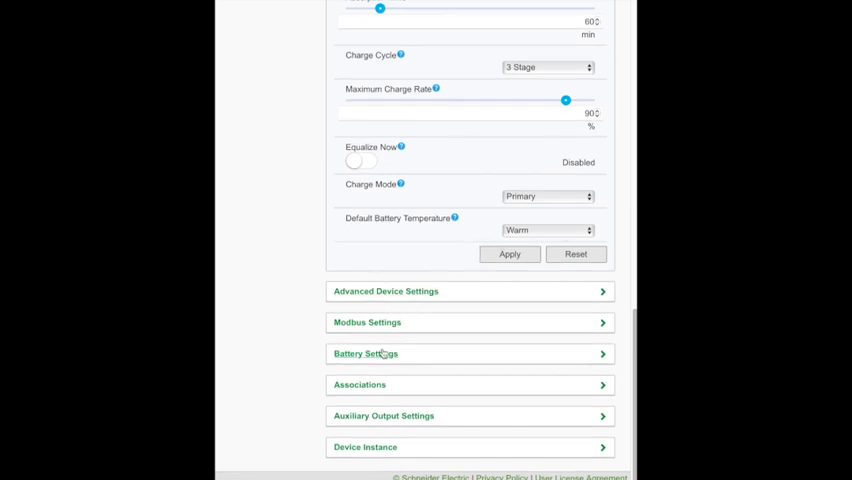
Step: Expand Battery Settings and review the Custom battery type at 48 V nominal, capacity and temperature coefficient
{"action": "left_click", "coordinate": [366, 352]}
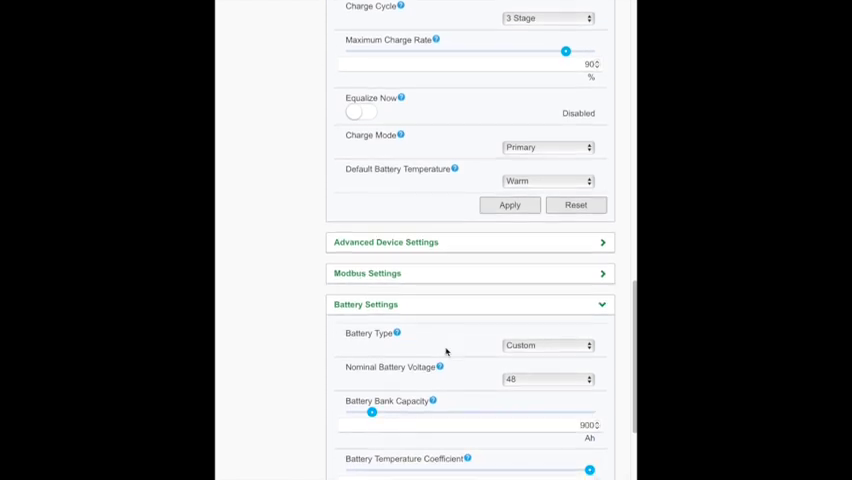
{"action": "scroll", "scroll_direction": "down", "scroll_amount": 3}
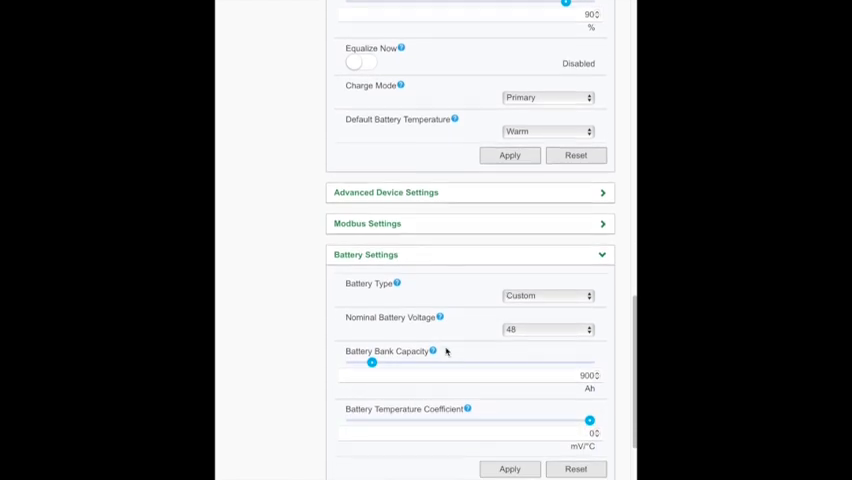
{"action": "scroll", "scroll_direction": "down", "scroll_amount": 3}
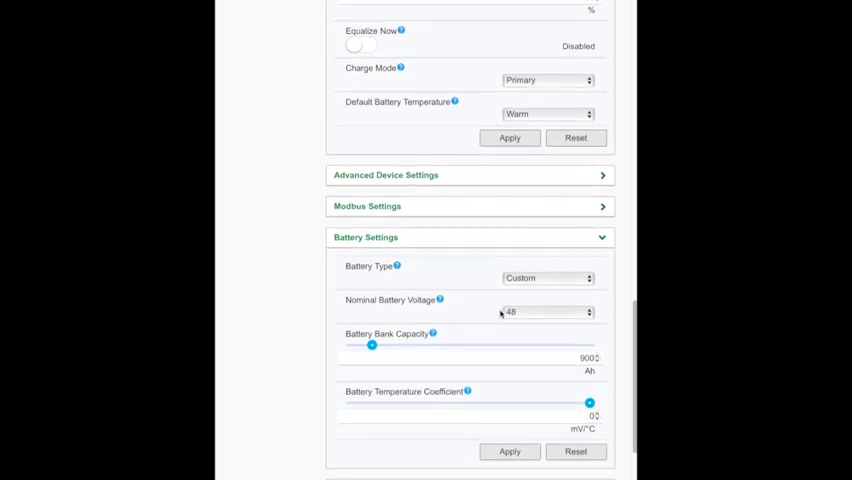
{"action": "scroll", "scroll_direction": "down", "scroll_amount": 3}
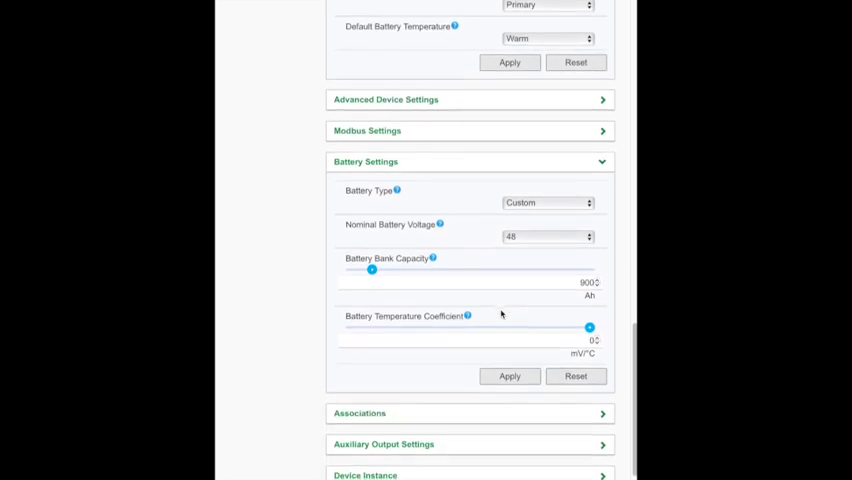
{"action": "scroll", "scroll_direction": "down", "scroll_amount": 3}
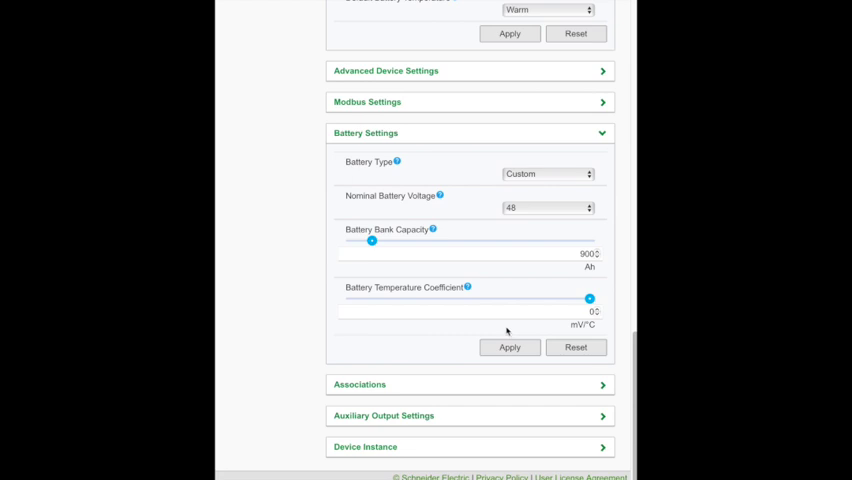
{"action": "mouse_move", "coordinate": [512, 300]}
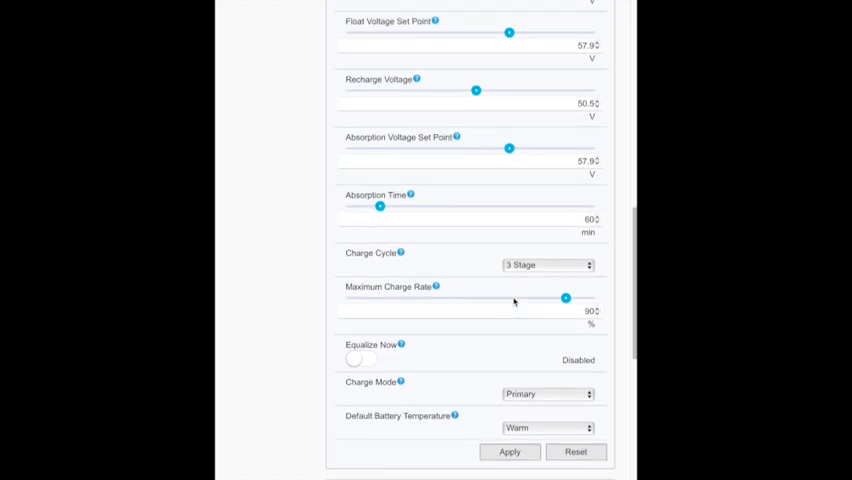
{"action": "scroll", "scroll_direction": "up", "scroll_amount": 3}
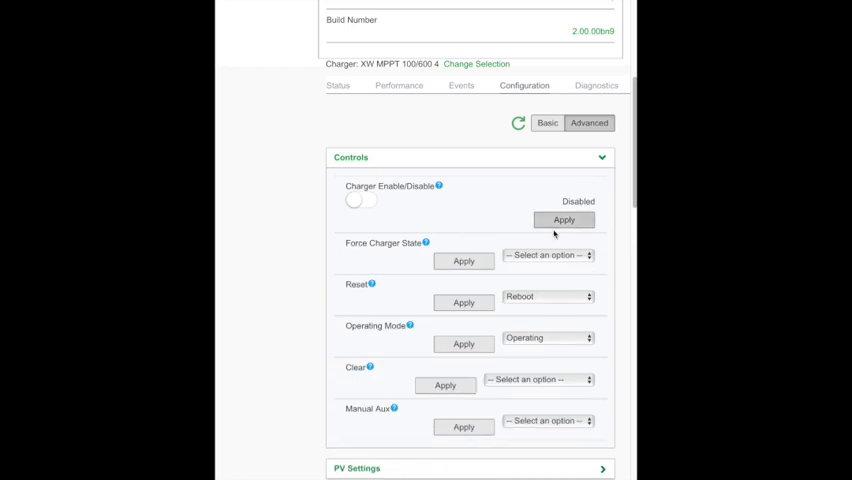
Step: Review the charger Controls section showing the charger disabled and operating mode Operating
{"action": "scroll", "scroll_direction": "down", "scroll_amount": 3}
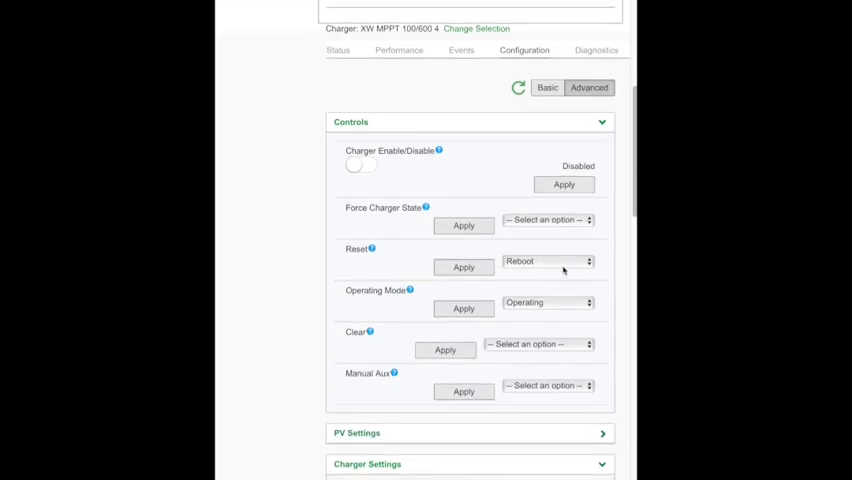
{"action": "mouse_move", "coordinate": [396, 252]}
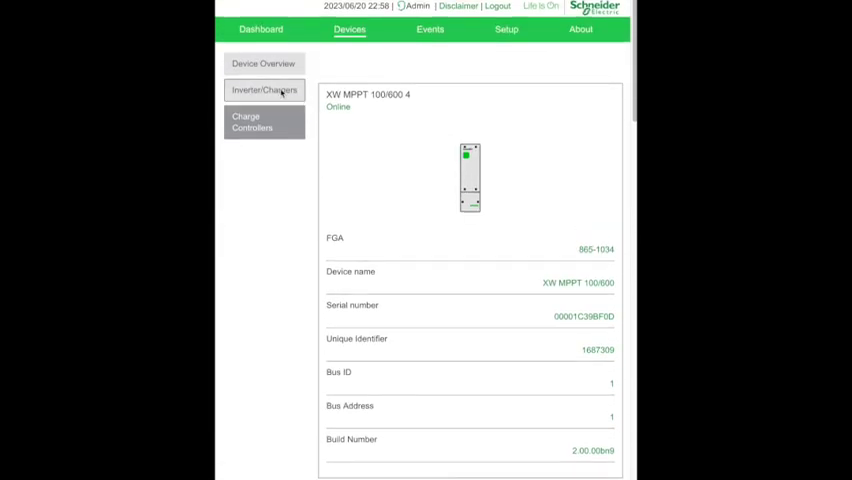
{"action": "left_click", "coordinate": [264, 90]}
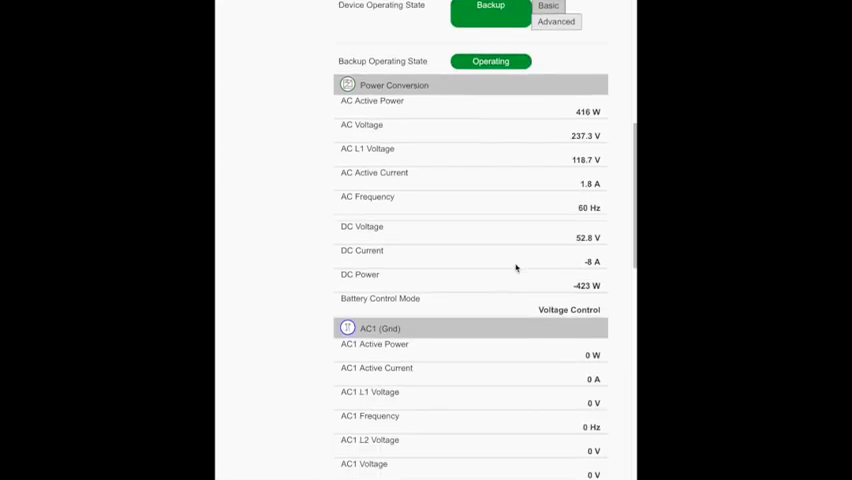
{"action": "scroll", "scroll_direction": "down", "scroll_amount": 3}
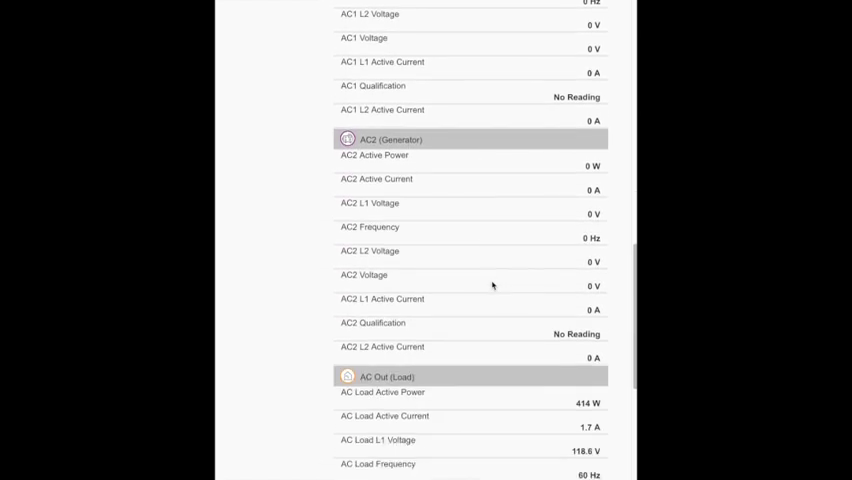
{"action": "scroll", "scroll_direction": "down", "scroll_amount": 3}
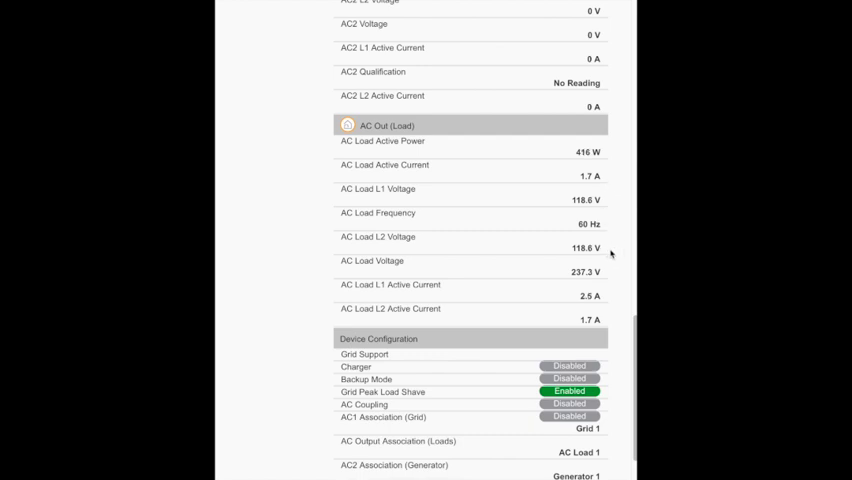
{"action": "mouse_move", "coordinate": [612, 272]}
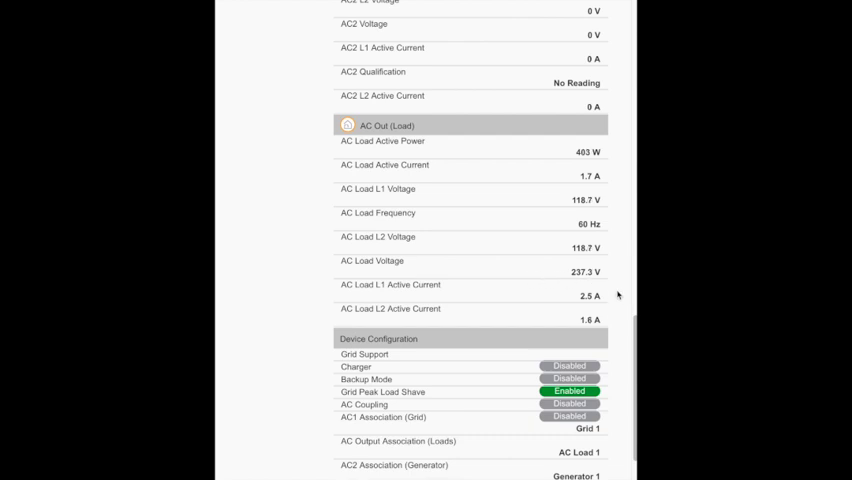
{"action": "scroll", "scroll_direction": "down", "scroll_amount": 3}
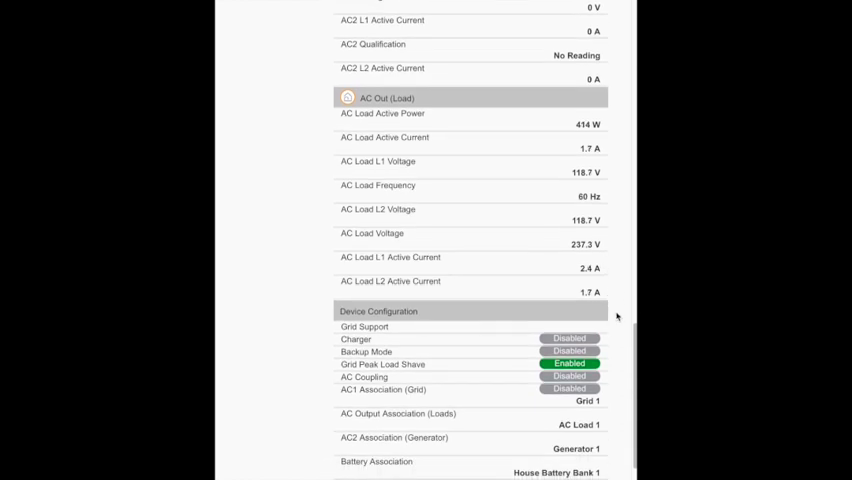
{"action": "scroll", "scroll_direction": "down", "scroll_amount": 3}
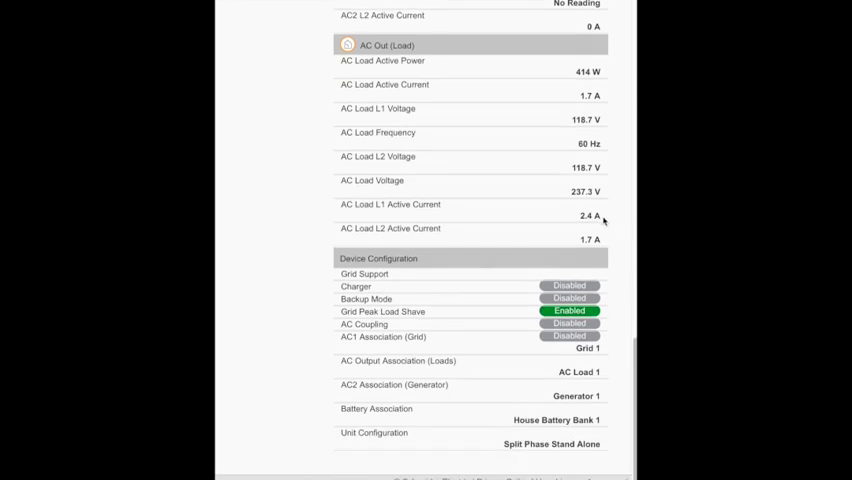
{"action": "mouse_move", "coordinate": [530, 222]}
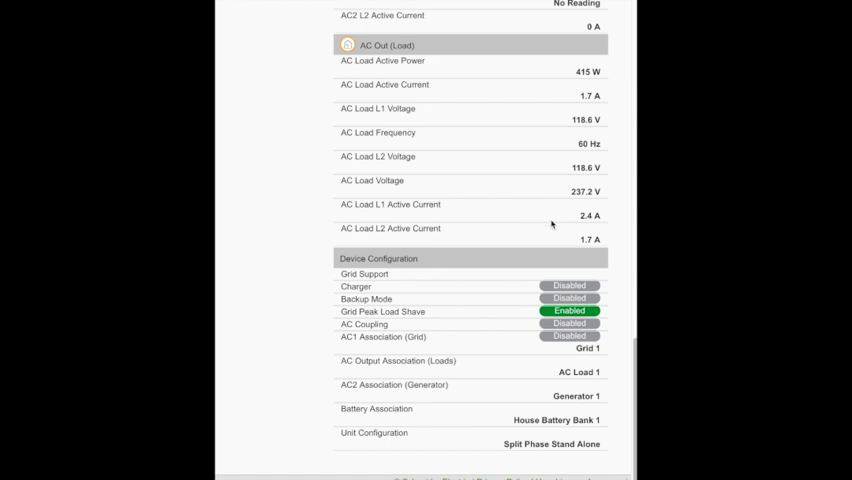
{"action": "mouse_move", "coordinate": [620, 266]}
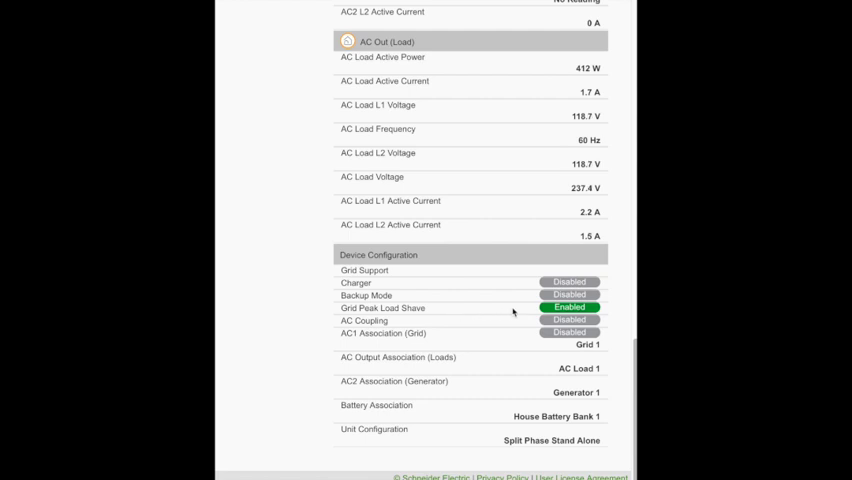
{"action": "mouse_move", "coordinate": [536, 314]}
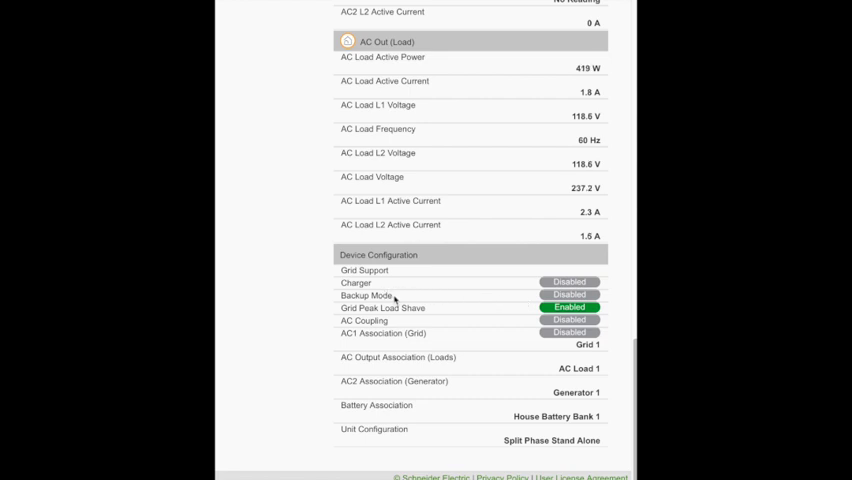
{"action": "mouse_move", "coordinate": [416, 300]}
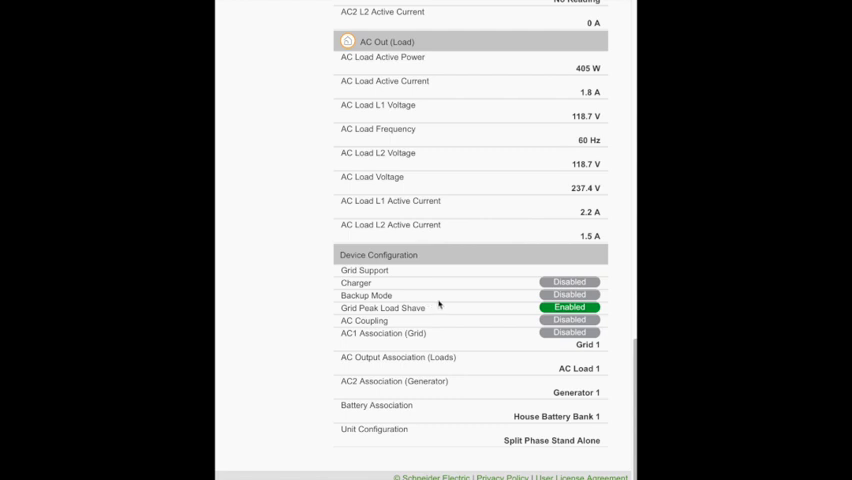
{"action": "mouse_move", "coordinate": [488, 352]}
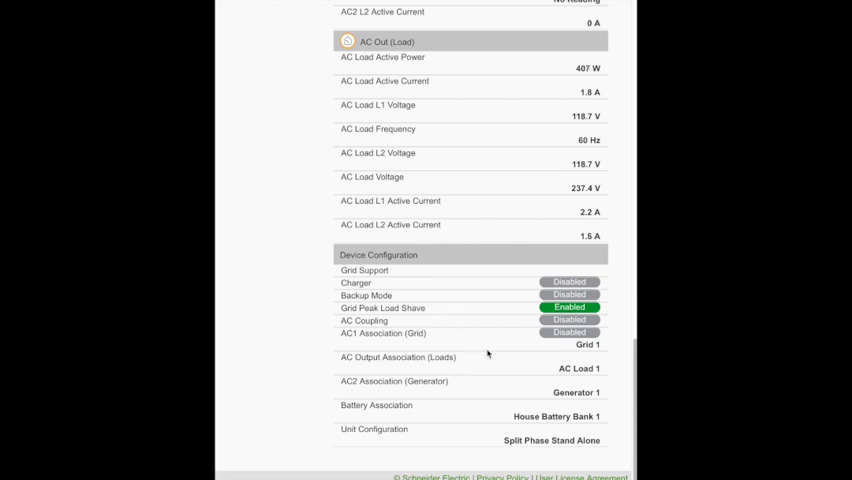
{"action": "mouse_move", "coordinate": [524, 452]}
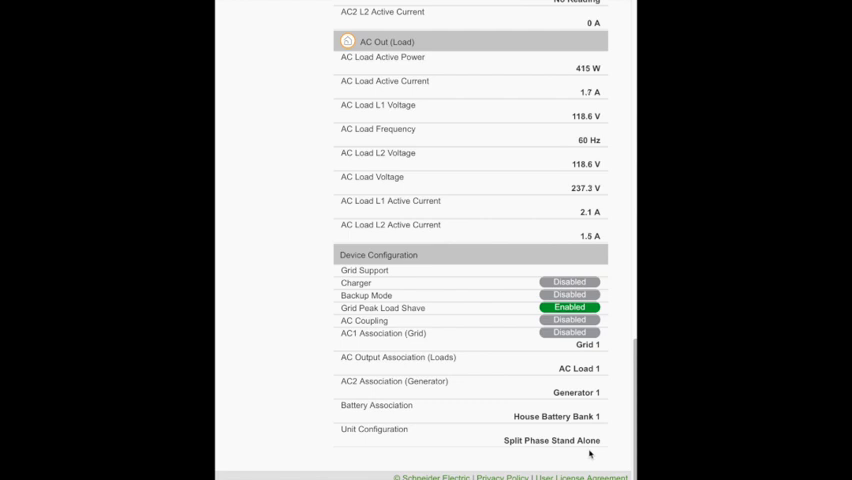
{"action": "mouse_move", "coordinate": [596, 428]}
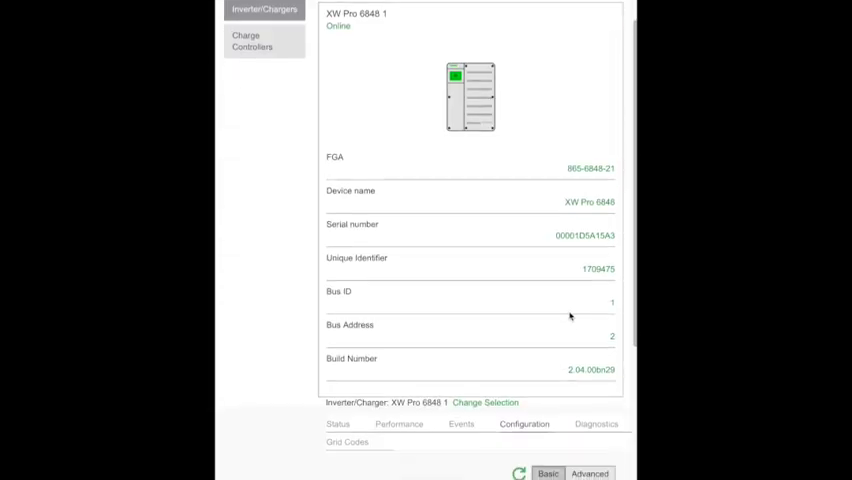
{"action": "scroll", "scroll_direction": "down", "scroll_amount": 3}
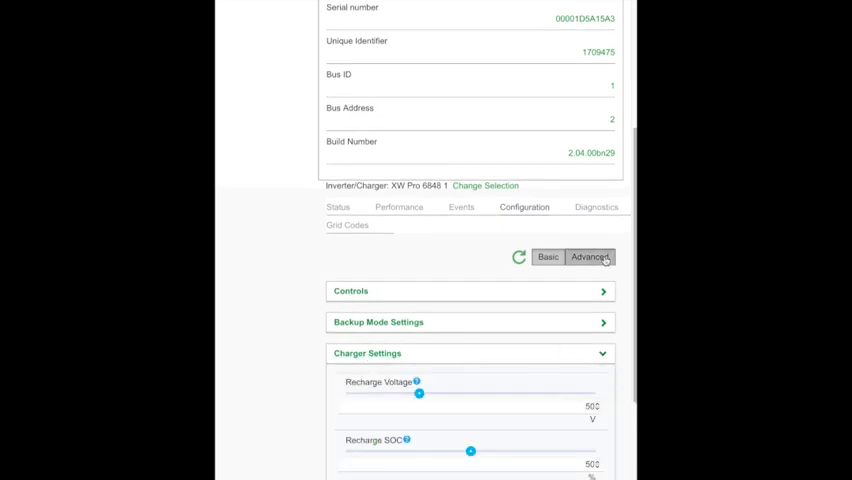
{"action": "scroll", "scroll_direction": "down", "scroll_amount": 3}
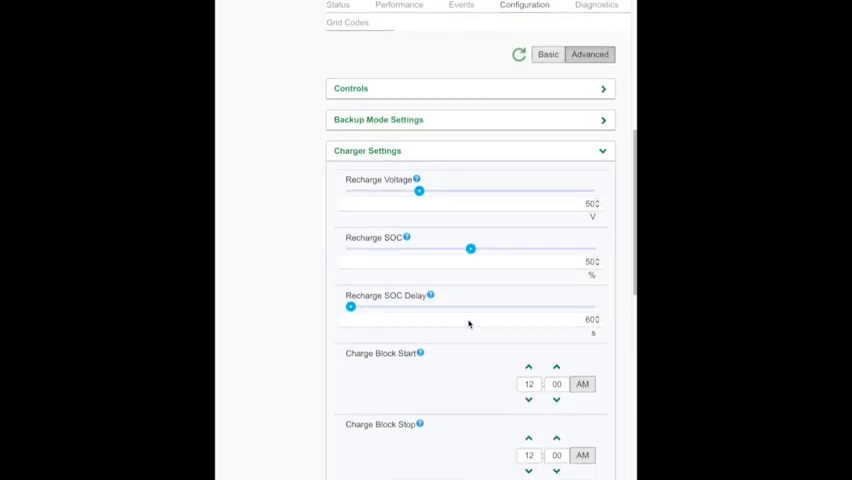
{"action": "scroll", "scroll_direction": "down", "scroll_amount": 3}
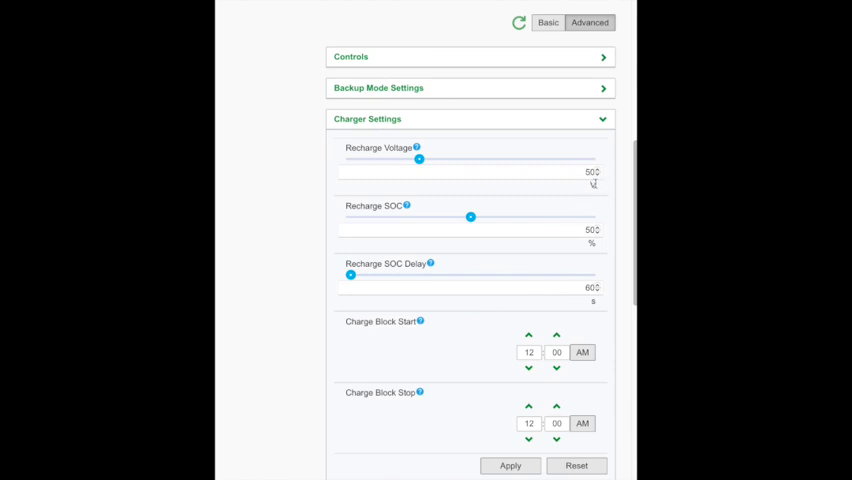
{"action": "scroll", "scroll_direction": "down", "scroll_amount": 3}
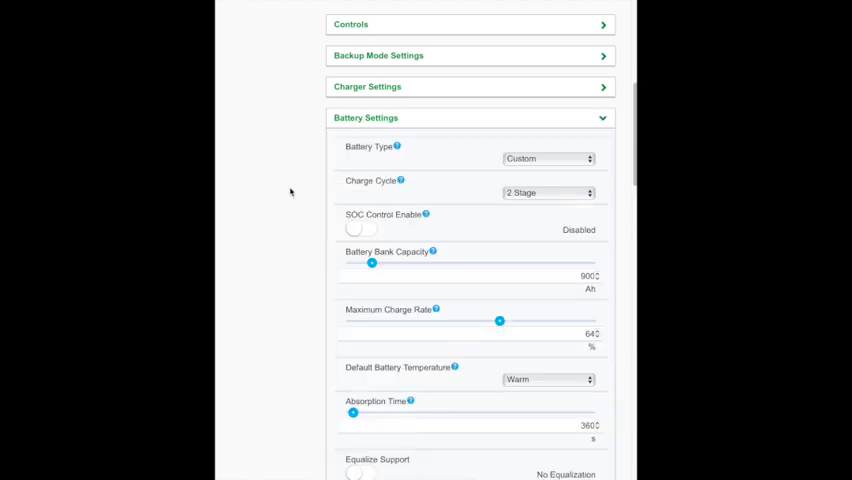
Step: Scroll the inverter battery settings to the bulk/boost and absorption set points around 57.6 V
{"action": "scroll", "scroll_direction": "down", "scroll_amount": 3}
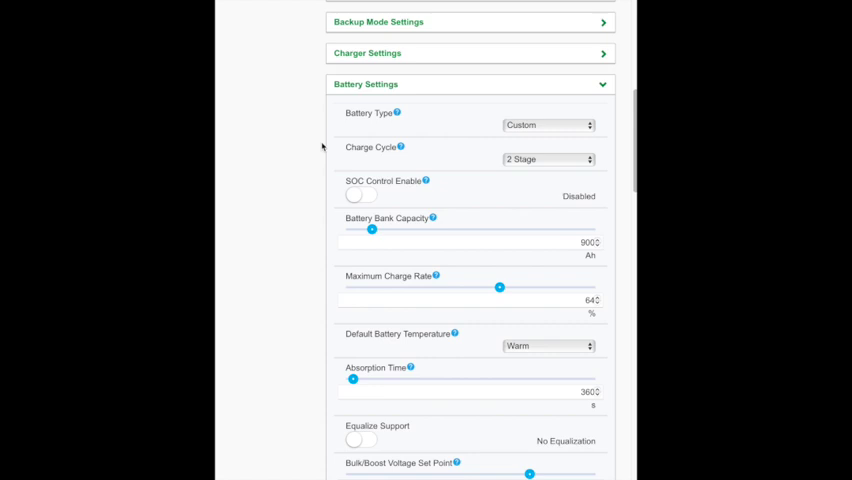
{"action": "mouse_move", "coordinate": [328, 146]}
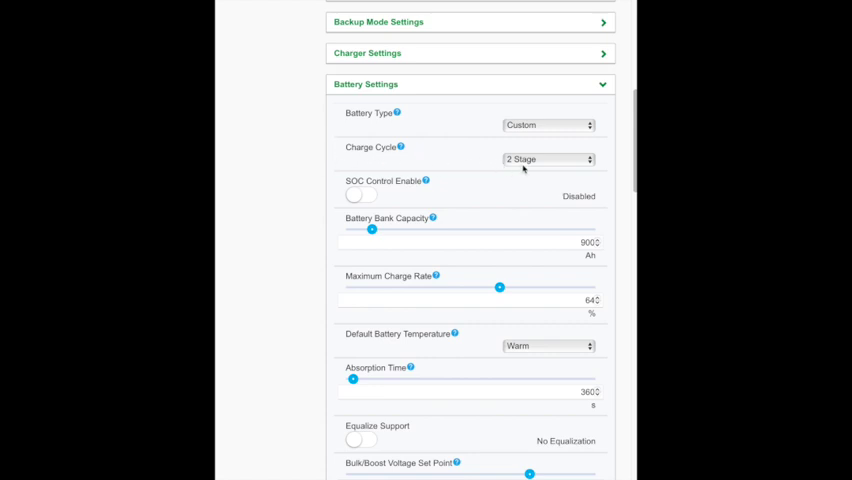
{"action": "mouse_move", "coordinate": [548, 170]}
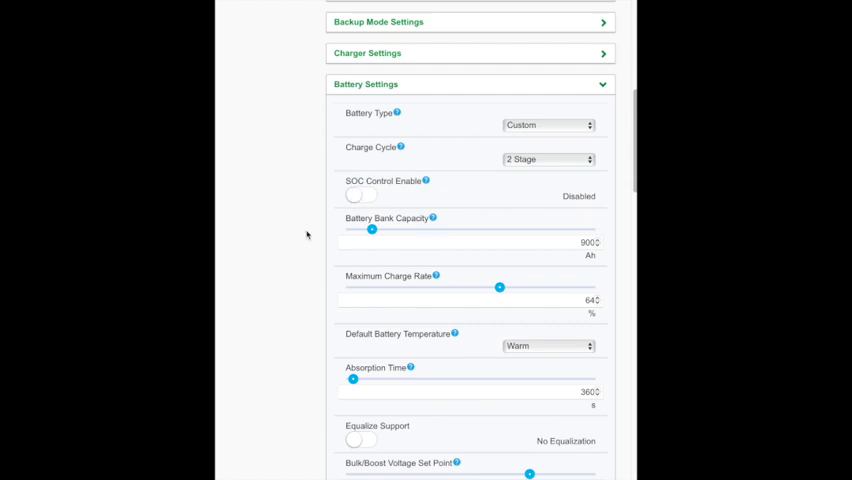
{"action": "scroll", "scroll_direction": "down", "scroll_amount": 3}
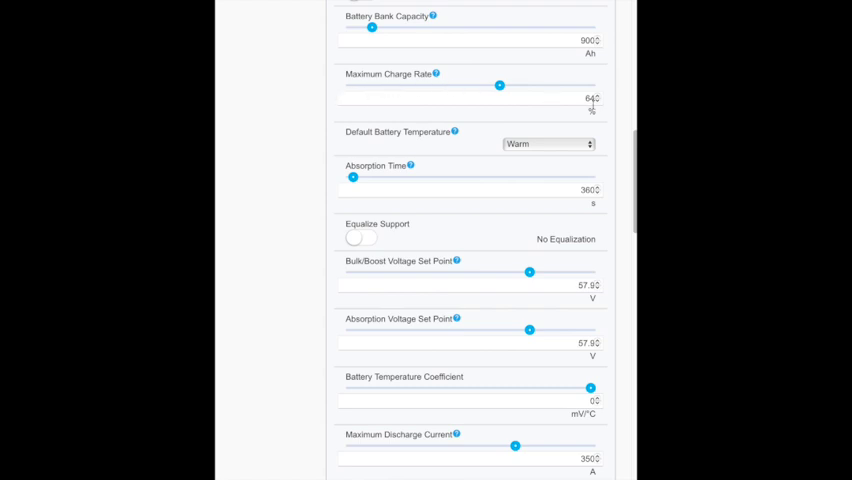
{"action": "mouse_move", "coordinate": [308, 90]}
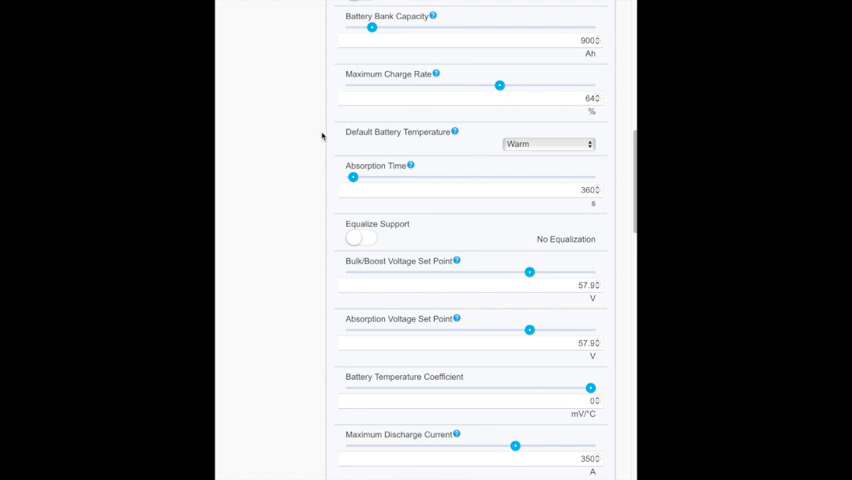
{"action": "mouse_move", "coordinate": [322, 148]}
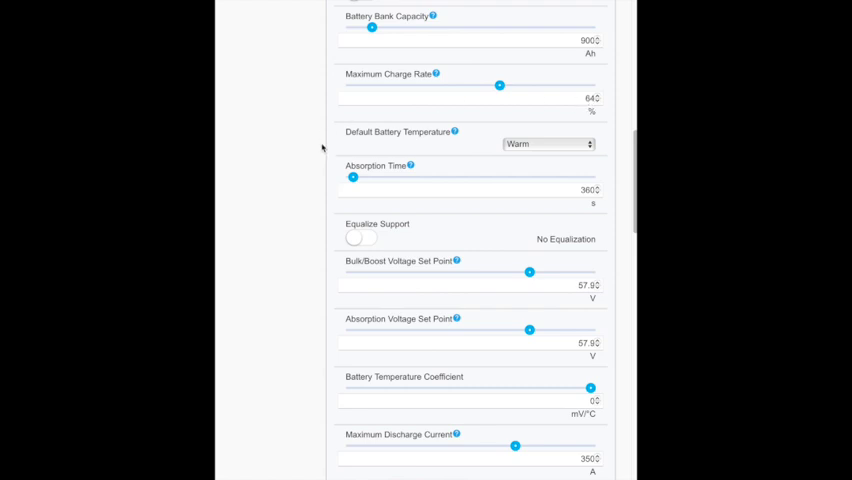
Step: Scroll past Equalize Support through the voltage set points, temperature coefficient and low battery cut-out limits
{"action": "scroll", "scroll_direction": "down", "scroll_amount": 3}
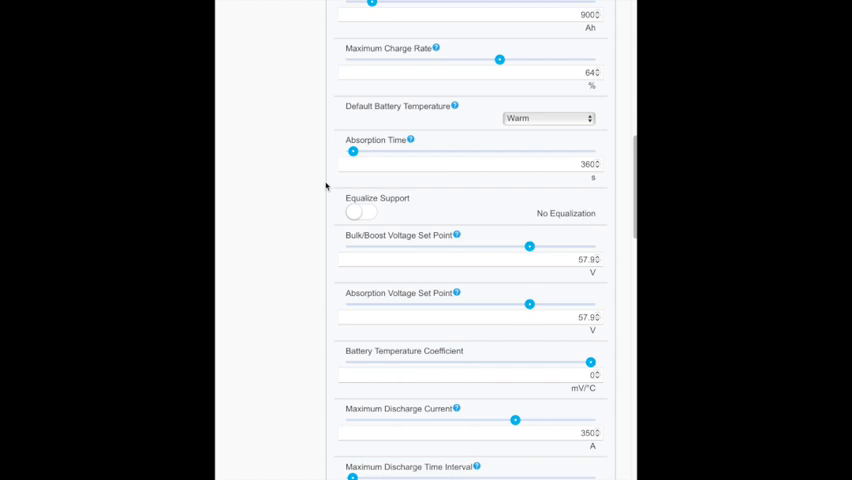
{"action": "mouse_move", "coordinate": [324, 188]}
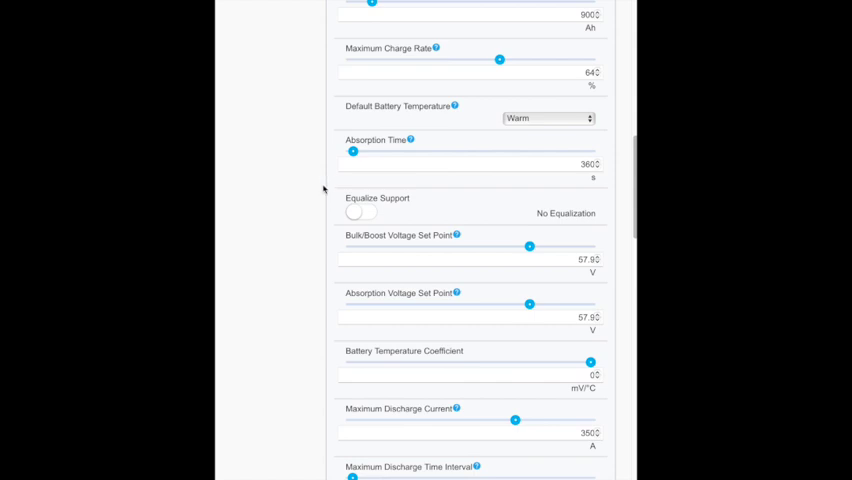
{"action": "scroll", "scroll_direction": "down", "scroll_amount": 3}
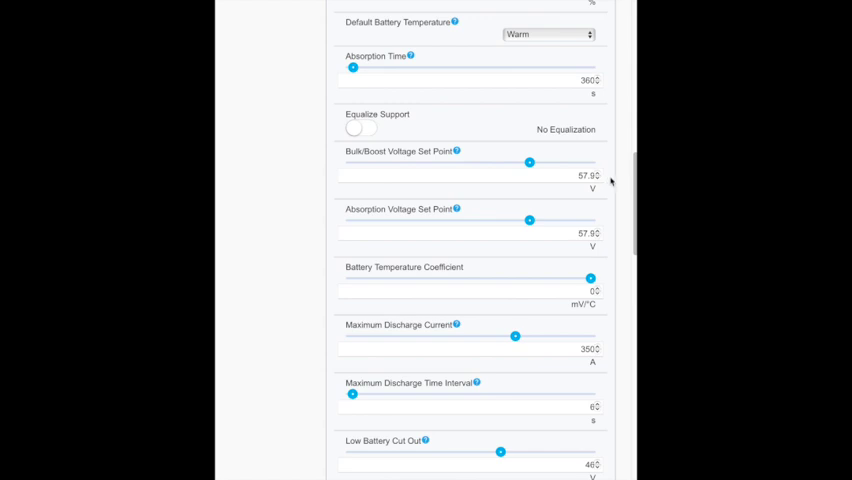
{"action": "mouse_move", "coordinate": [612, 182]}
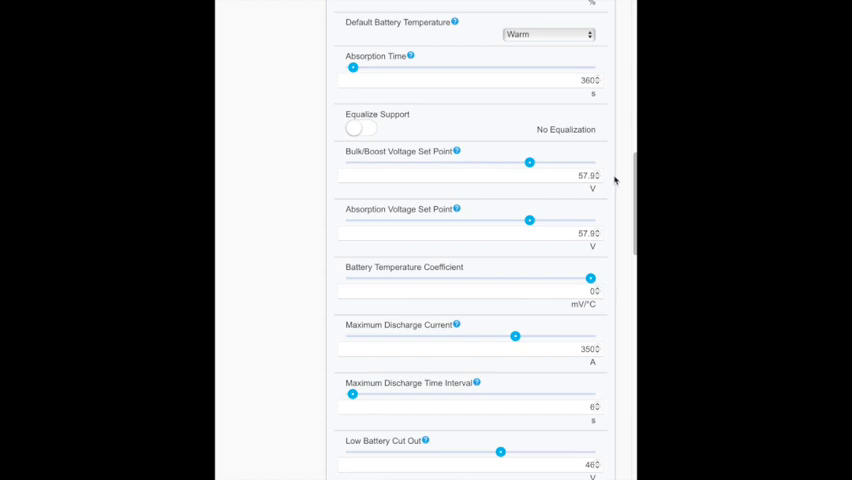
{"action": "scroll", "scroll_direction": "down", "scroll_amount": 3}
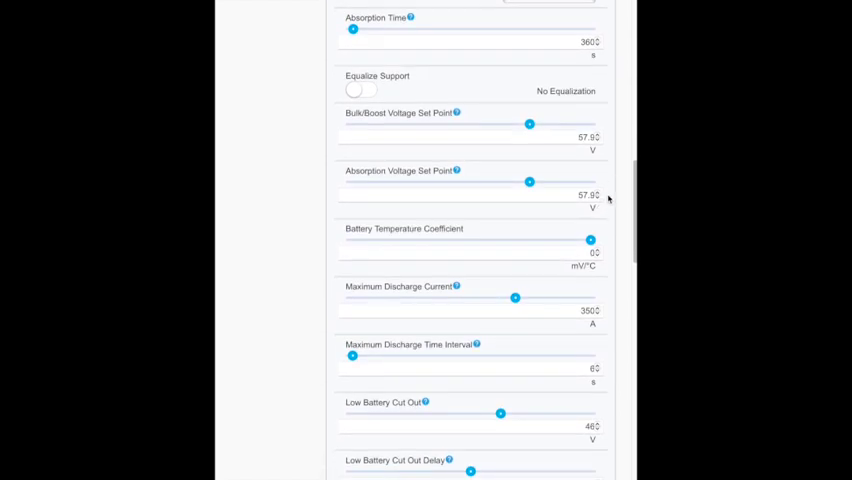
{"action": "scroll", "scroll_direction": "down", "scroll_amount": 3}
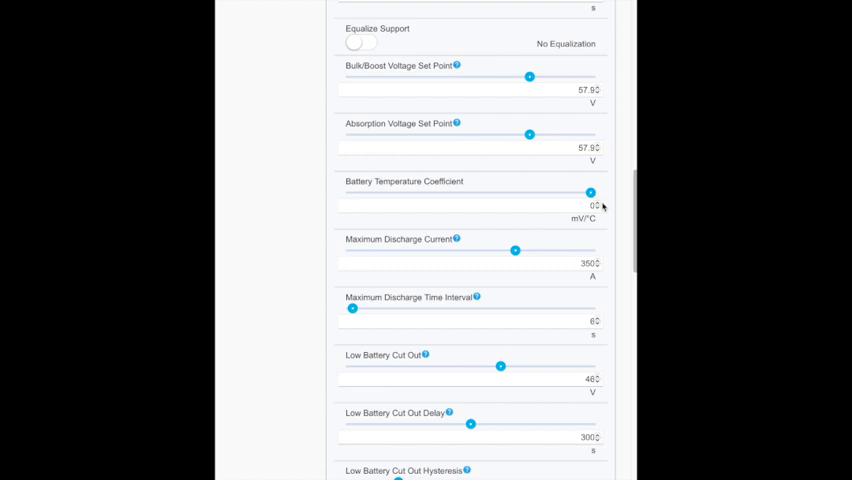
{"action": "scroll", "scroll_direction": "down", "scroll_amount": 3}
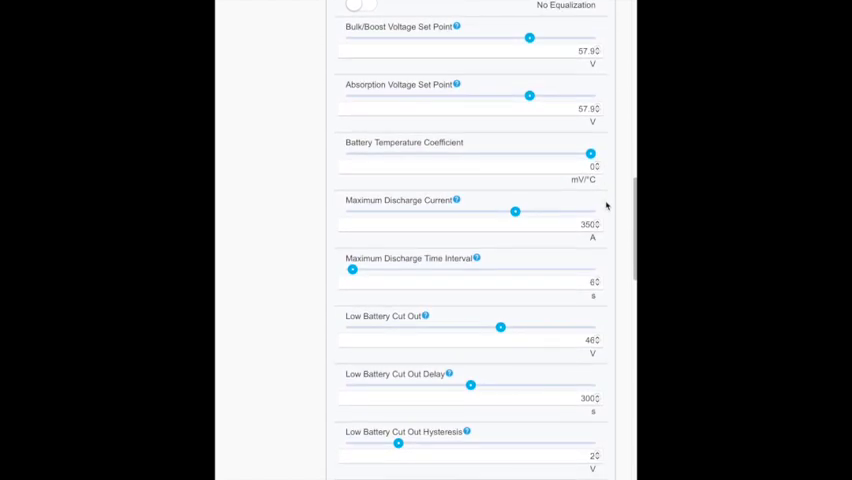
{"action": "mouse_move", "coordinate": [608, 224]}
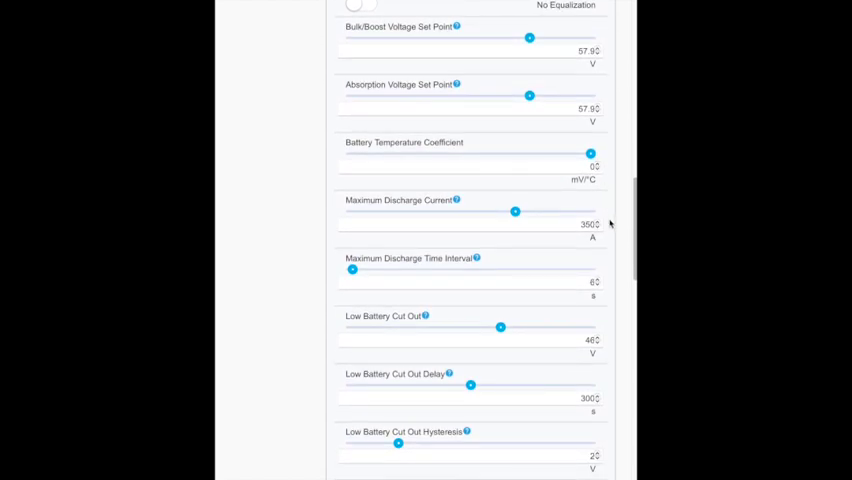
{"action": "scroll", "scroll_direction": "down", "scroll_amount": 3}
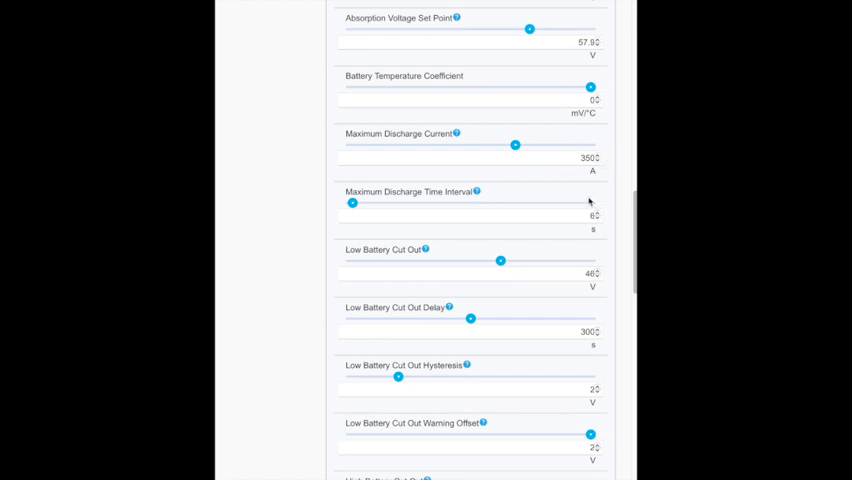
{"action": "mouse_move", "coordinate": [540, 210]}
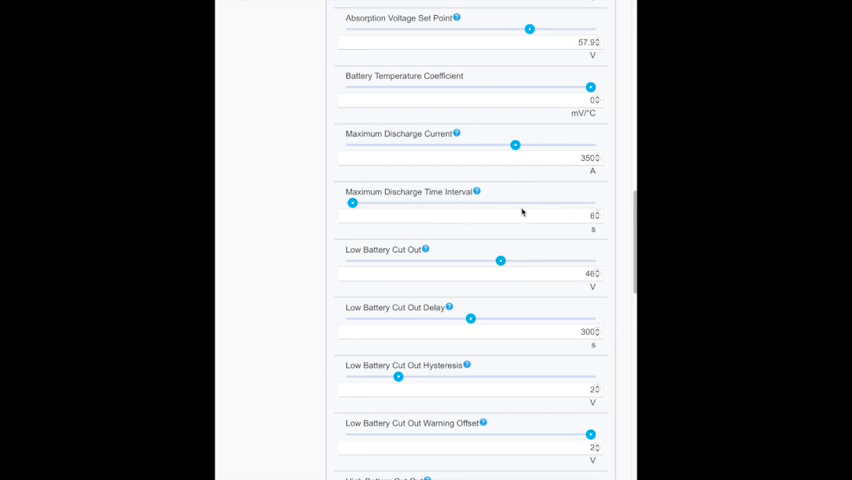
{"action": "mouse_move", "coordinate": [608, 220]}
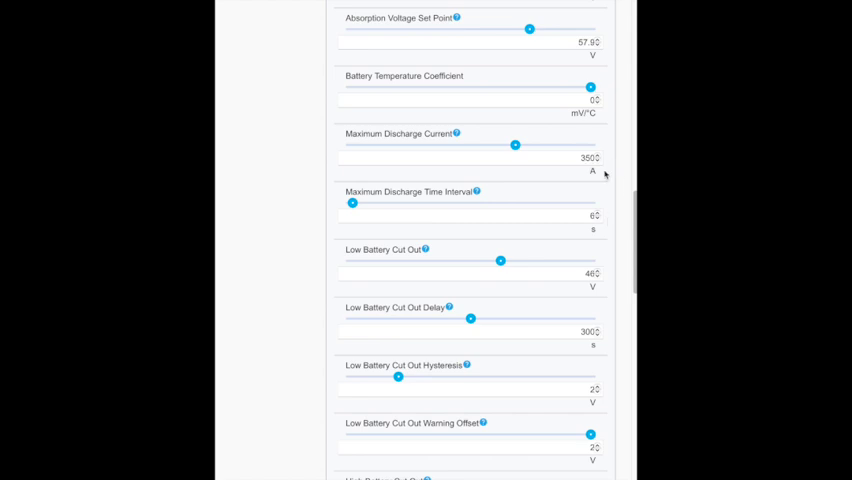
{"action": "mouse_move", "coordinate": [612, 172]}
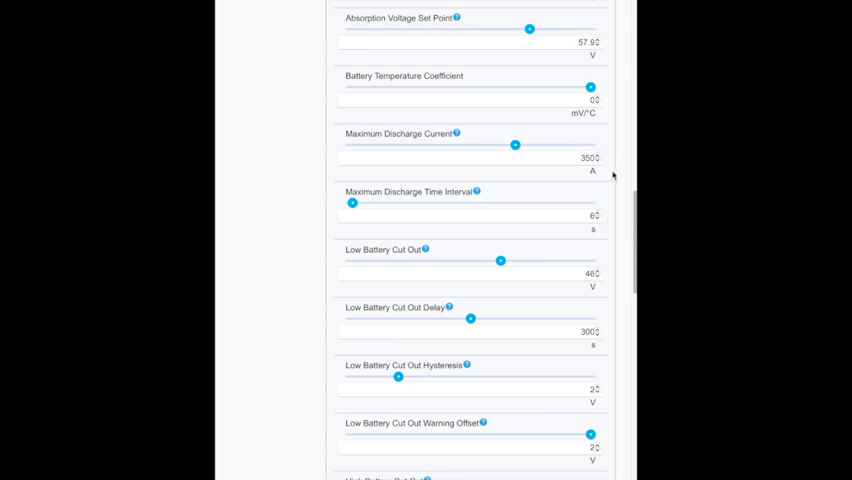
{"action": "mouse_move", "coordinate": [610, 224]}
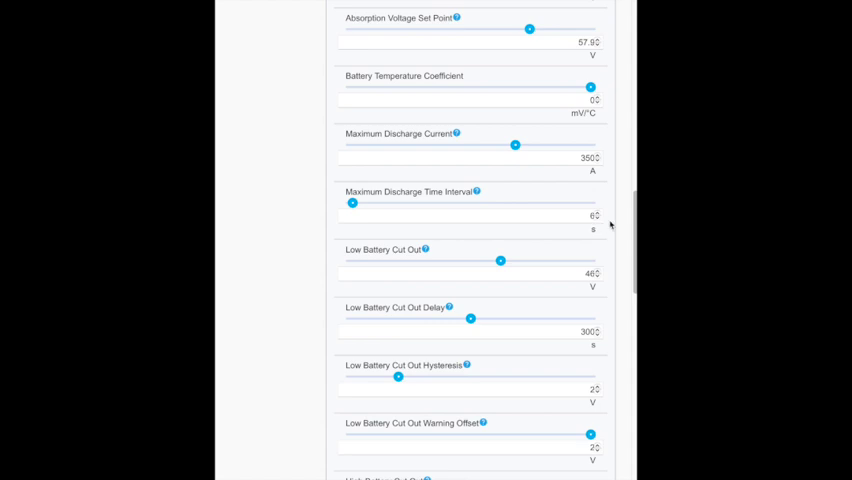
{"action": "mouse_move", "coordinate": [614, 208]}
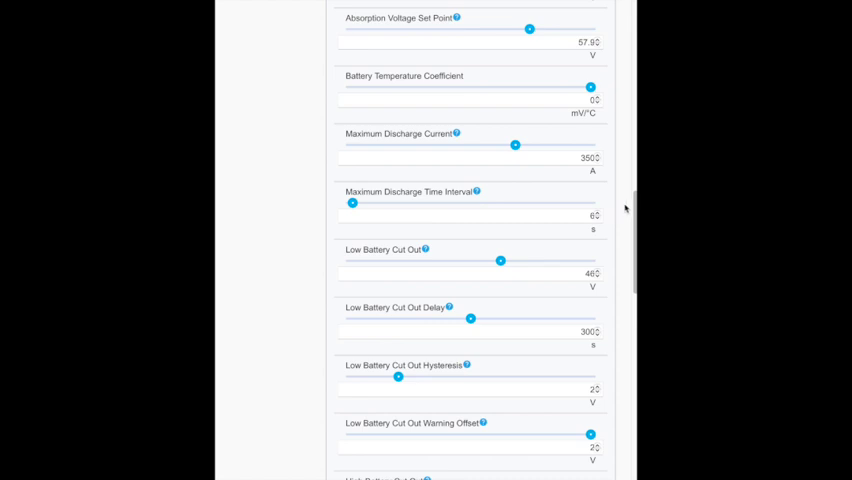
{"action": "mouse_move", "coordinate": [620, 178]}
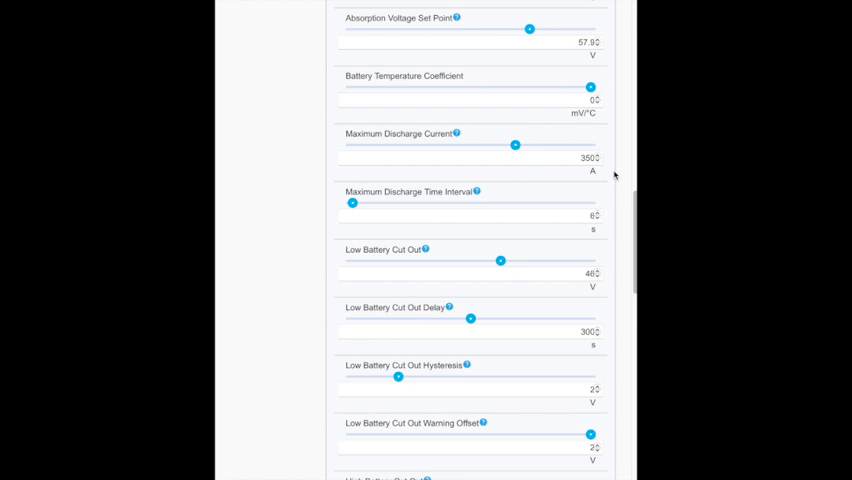
{"action": "mouse_move", "coordinate": [616, 184]}
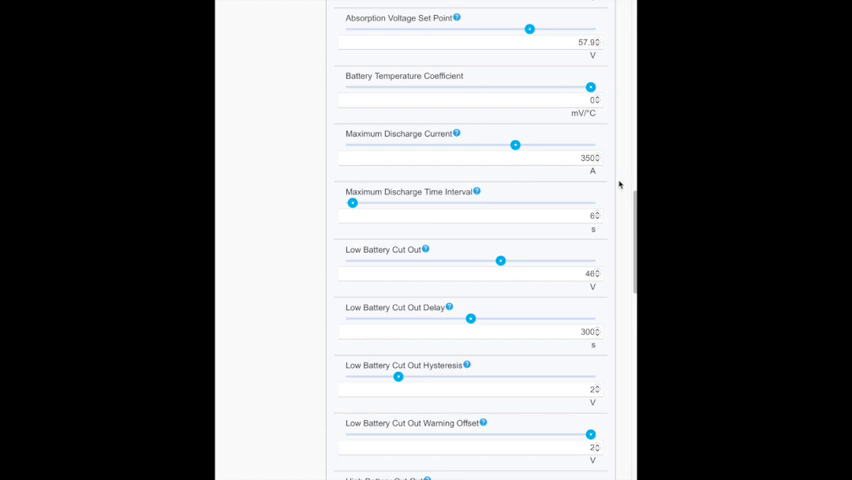
Step: Scroll through the High SOC and Low SOC Cut Out fields past Apply/Reset
{"action": "scroll", "scroll_direction": "down", "scroll_amount": 3}
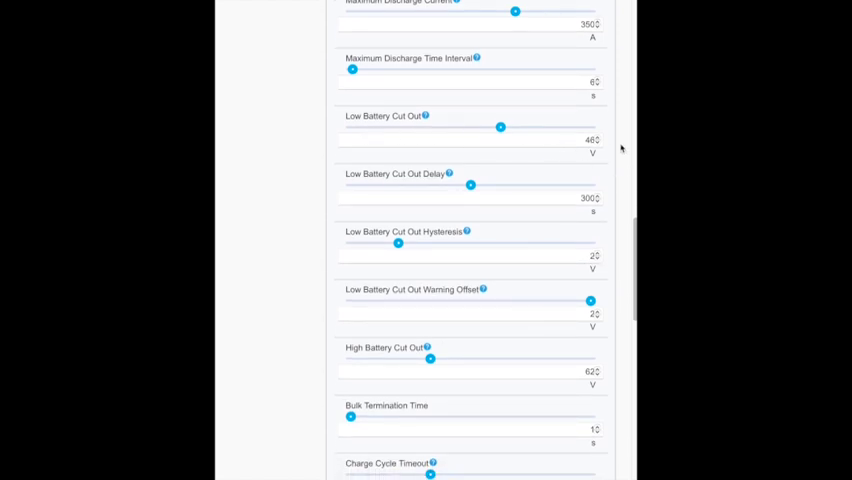
{"action": "mouse_move", "coordinate": [612, 192]}
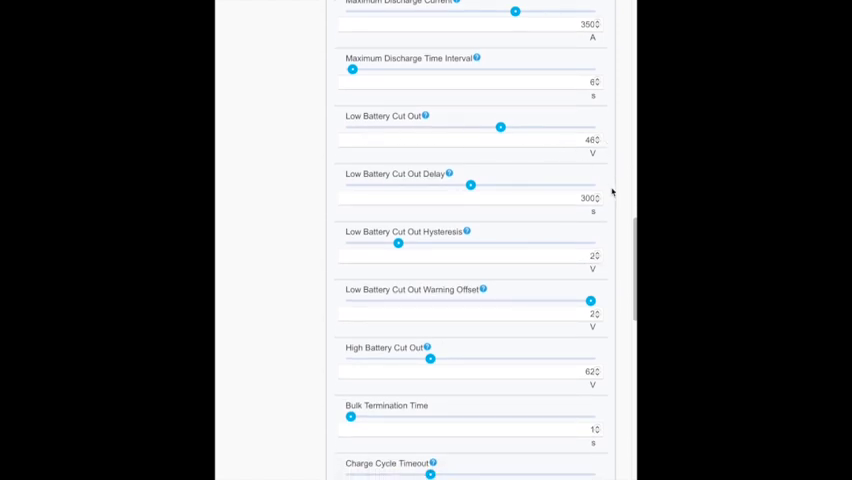
{"action": "scroll", "scroll_direction": "down", "scroll_amount": 3}
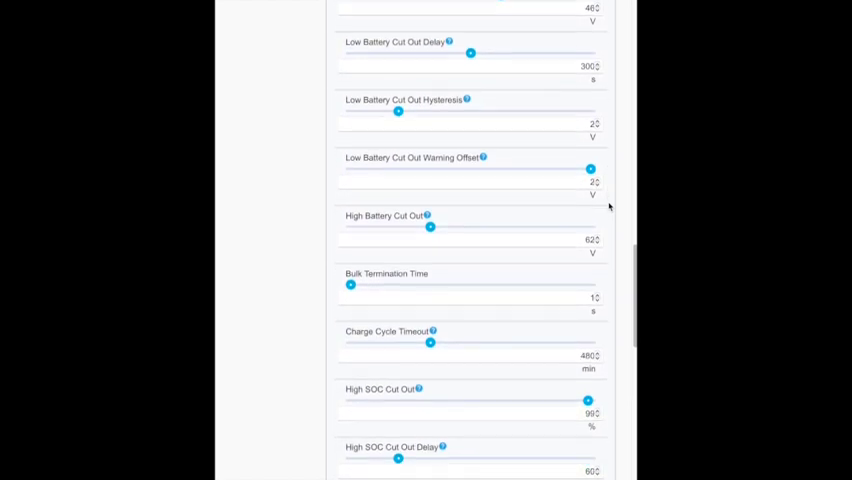
{"action": "scroll", "scroll_direction": "down", "scroll_amount": 3}
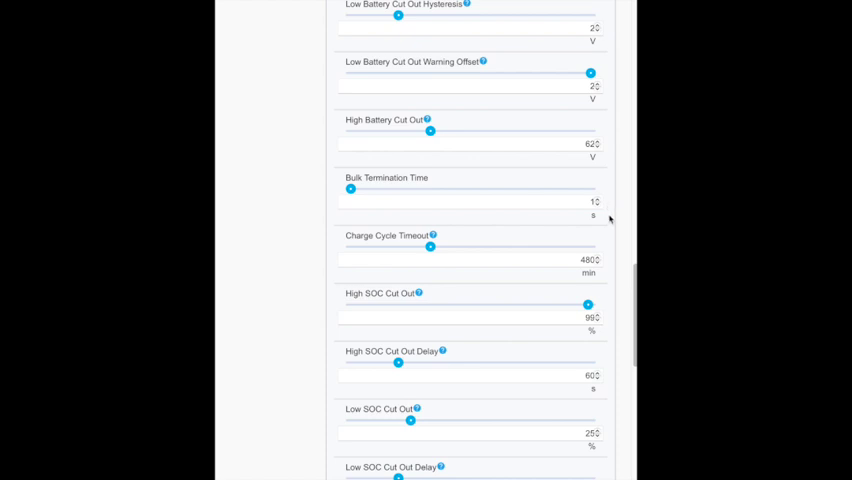
{"action": "scroll", "scroll_direction": "down", "scroll_amount": 3}
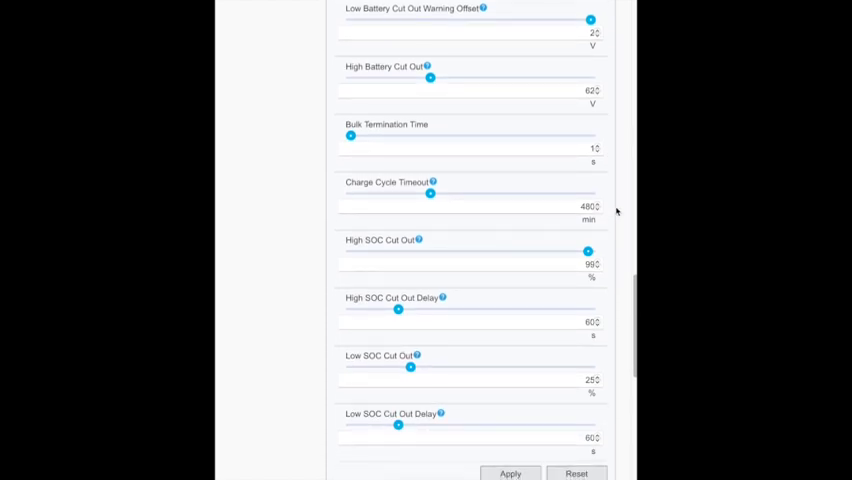
{"action": "scroll", "scroll_direction": "down", "scroll_amount": 3}
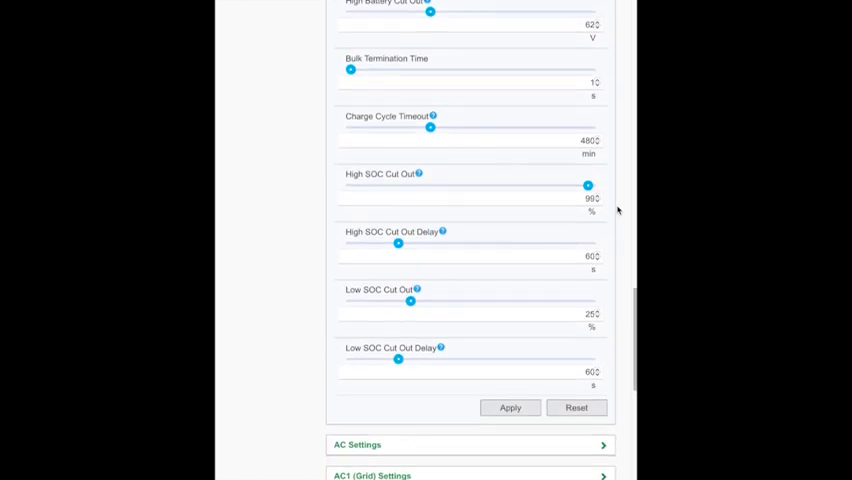
Step: Review the AC Settings through Device Identification sections, returning to the XW Pro 6848 device details
{"action": "scroll", "scroll_direction": "down", "scroll_amount": 3}
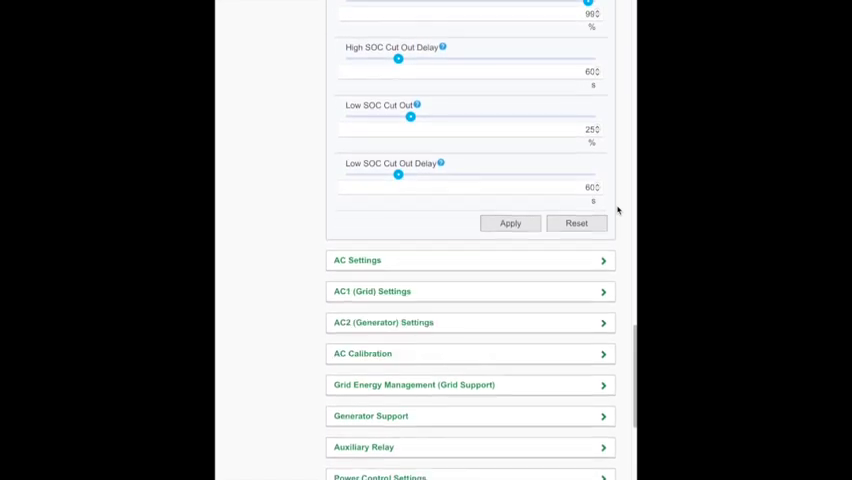
{"action": "scroll", "scroll_direction": "down", "scroll_amount": 3}
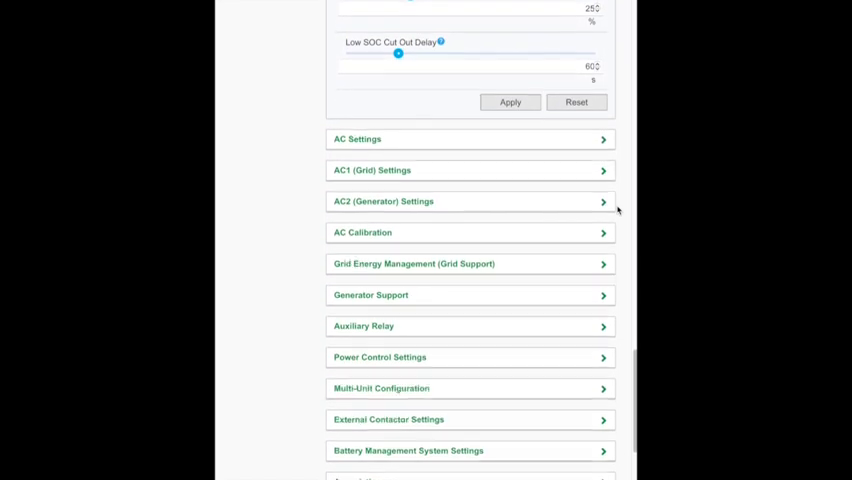
{"action": "scroll", "scroll_direction": "down", "scroll_amount": 3}
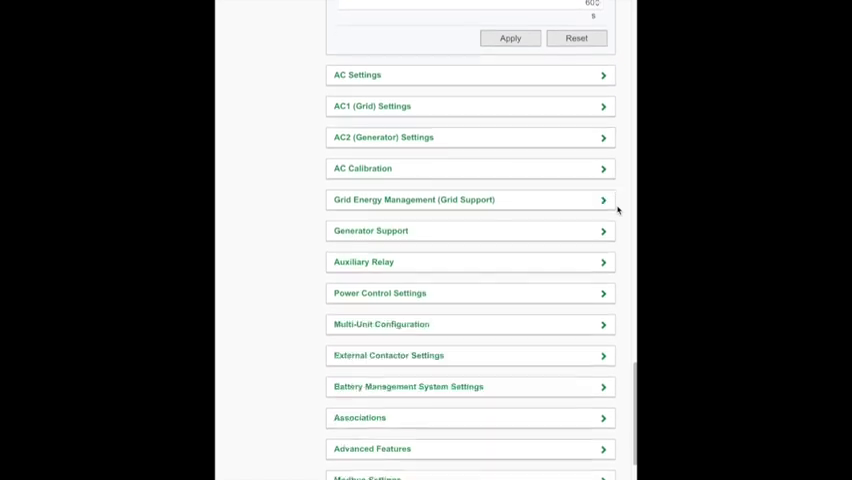
{"action": "scroll", "scroll_direction": "down", "scroll_amount": 3}
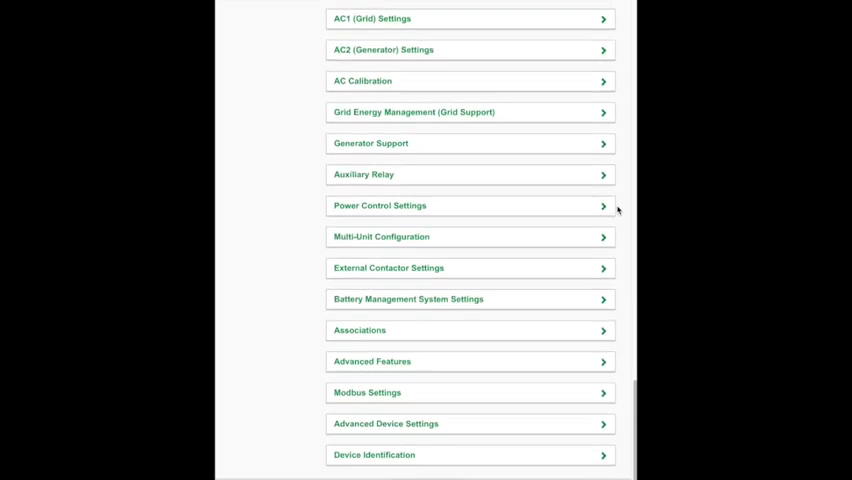
{"action": "scroll", "scroll_direction": "up", "scroll_amount": 3}
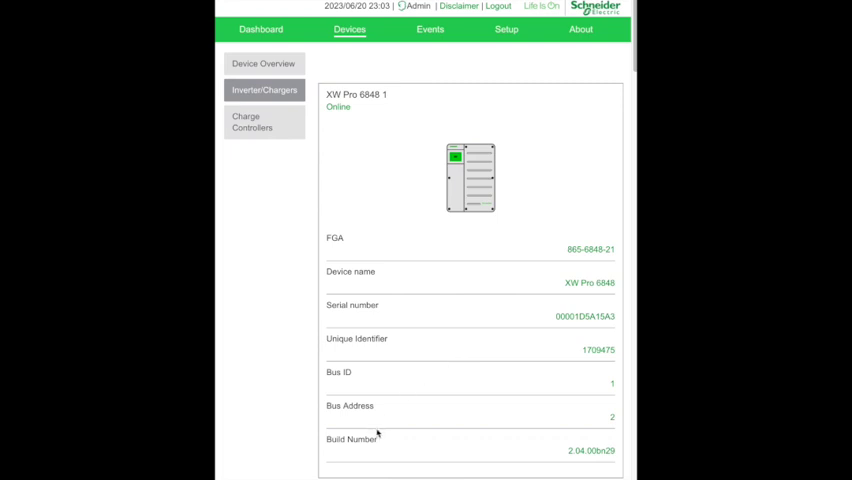
{"action": "mouse_move", "coordinate": [400, 432]}
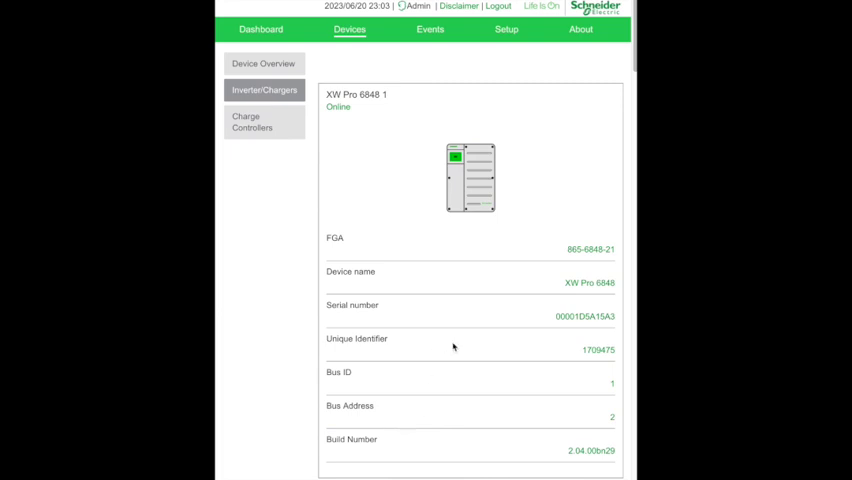
{"action": "mouse_move", "coordinate": [464, 348]}
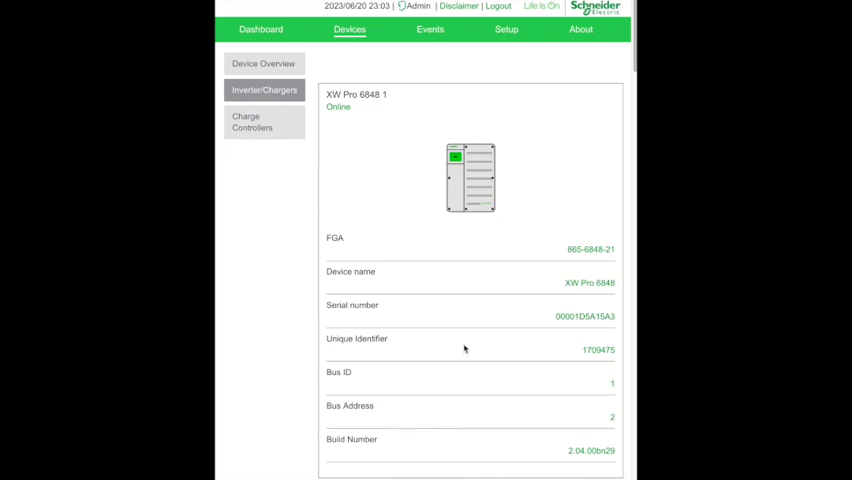